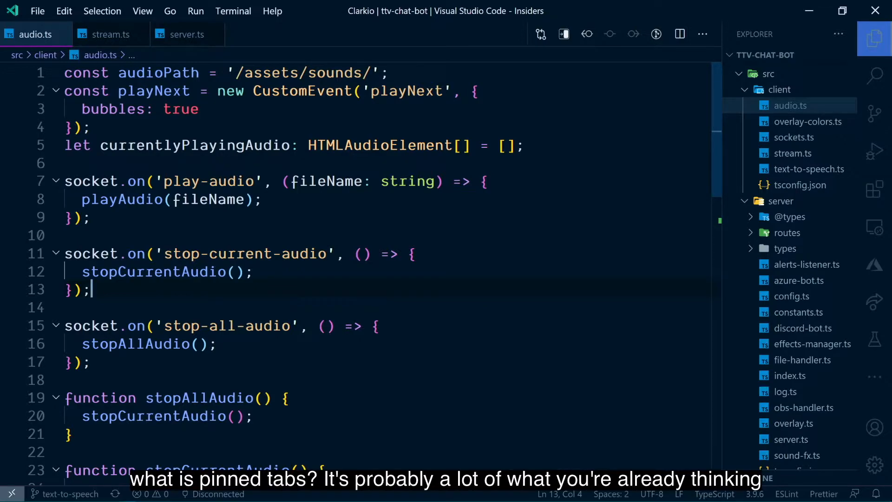
pyautogui.moveTo(109, 34)
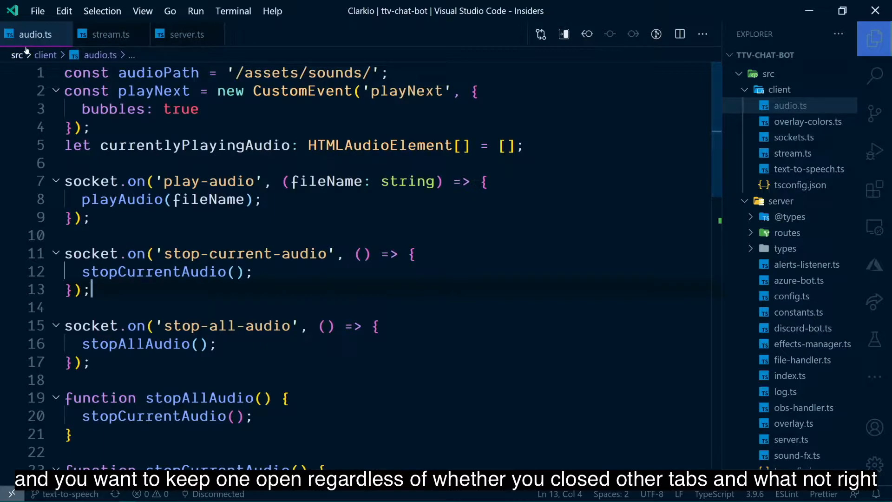
pyautogui.moveTo(36, 35)
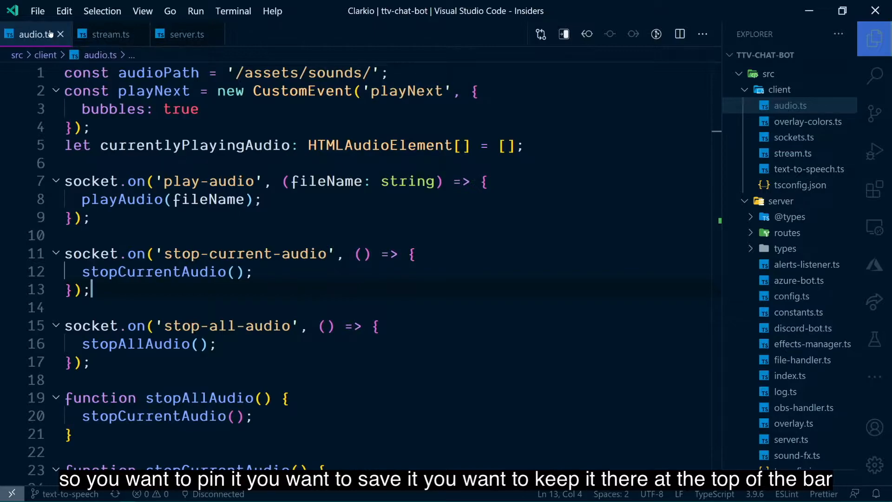
# Step: Pin the audio.ts tab and close all other open files via the tab context menu
pyautogui.rightClick(31, 34)
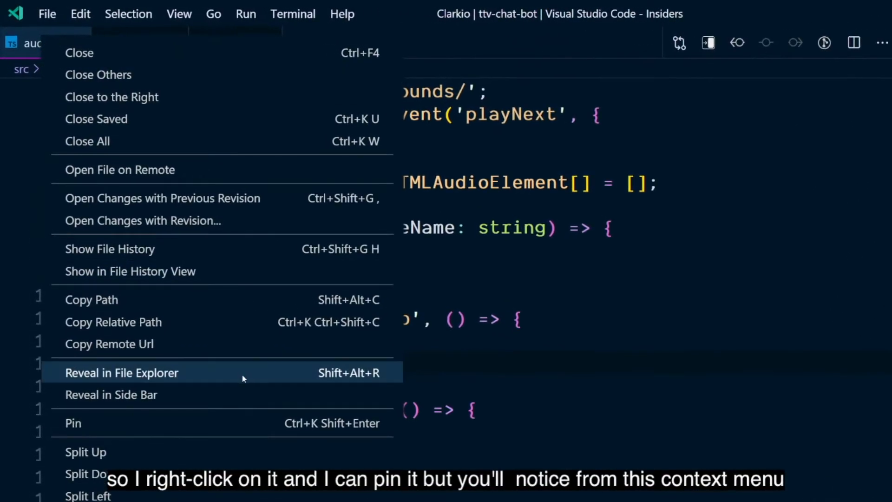
pyautogui.moveTo(135, 423)
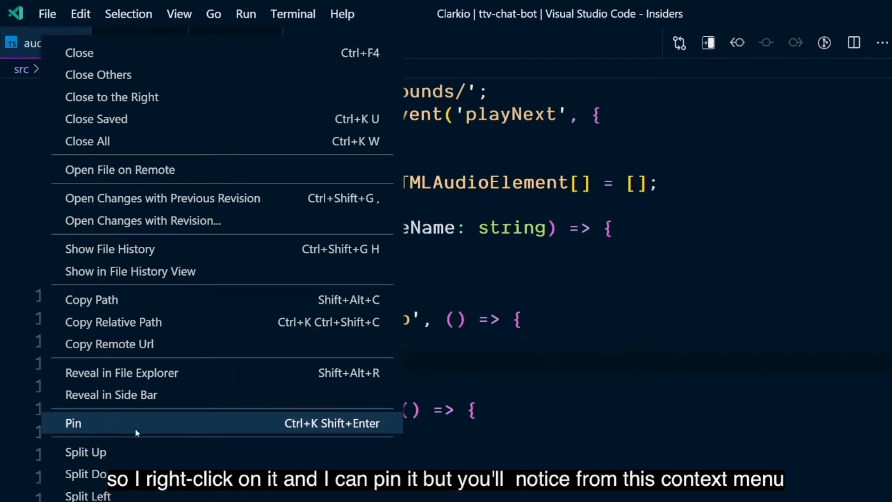
pyautogui.moveTo(316, 429)
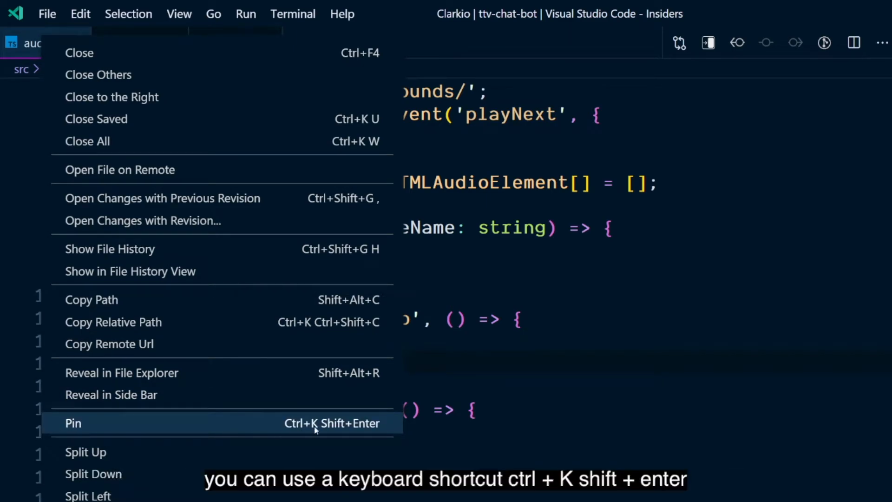
pyautogui.moveTo(241, 437)
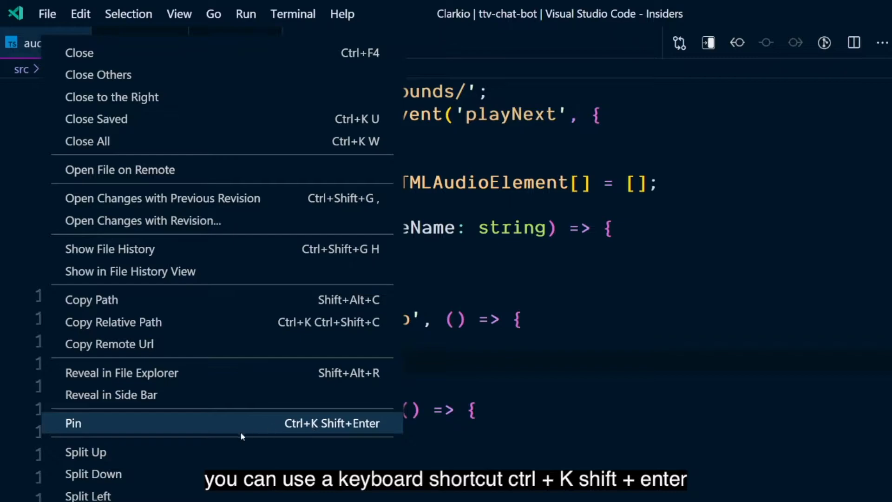
pyautogui.click(73, 423)
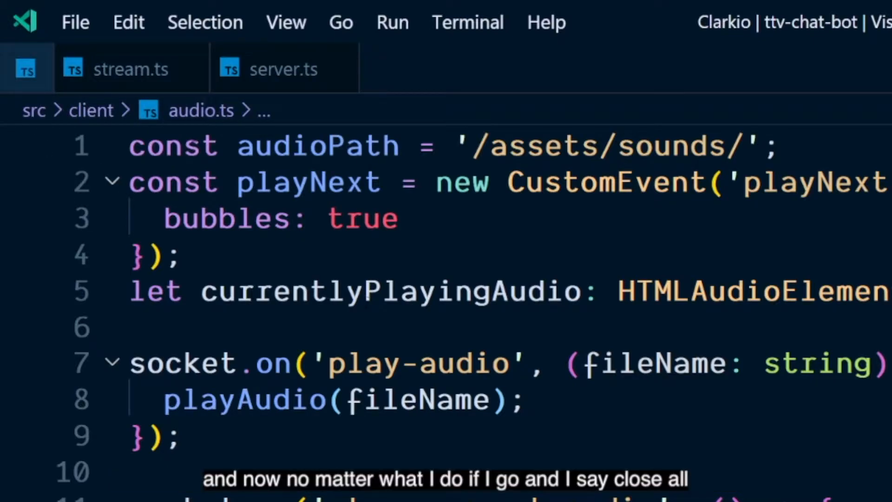
pyautogui.rightClick(131, 68)
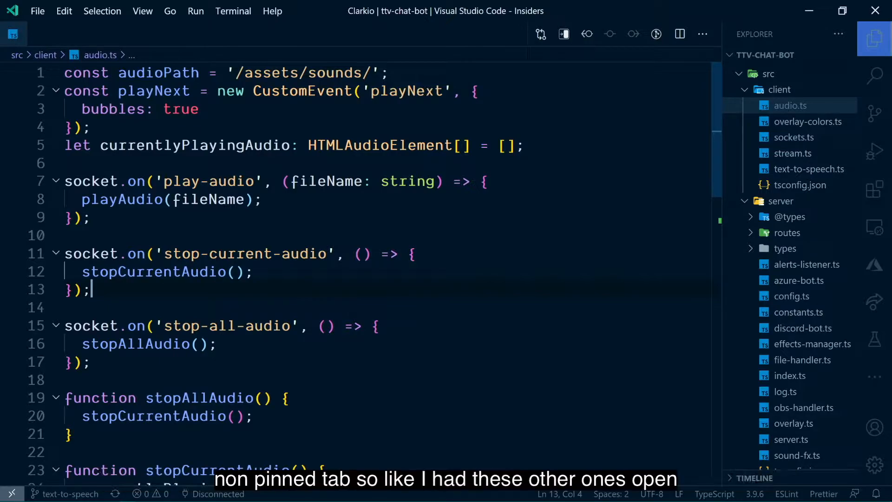
# Step: Open text-to-speech.ts and stream.ts from the client folder and pin stream.ts beside audio.ts
pyautogui.click(808, 169)
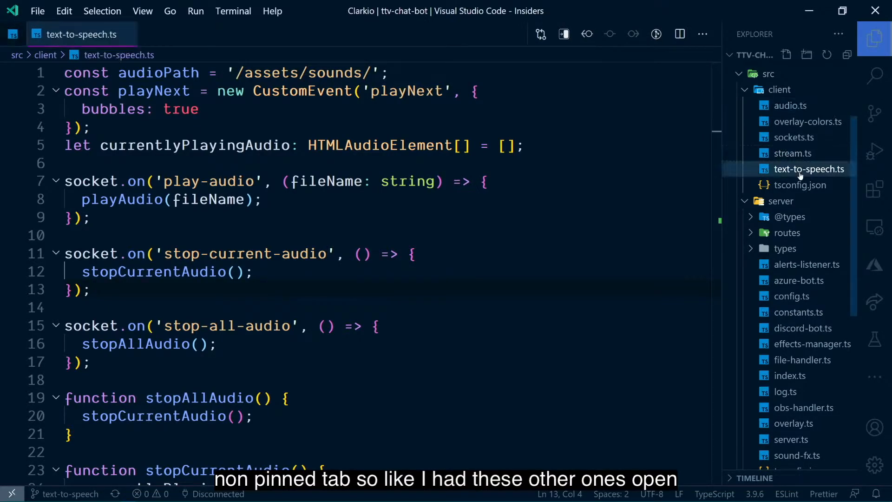
pyautogui.click(792, 153)
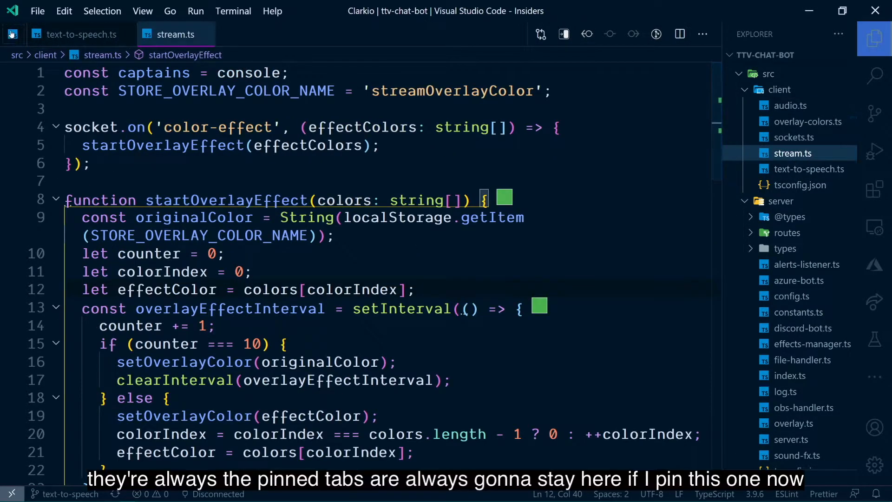
pyautogui.rightClick(175, 34)
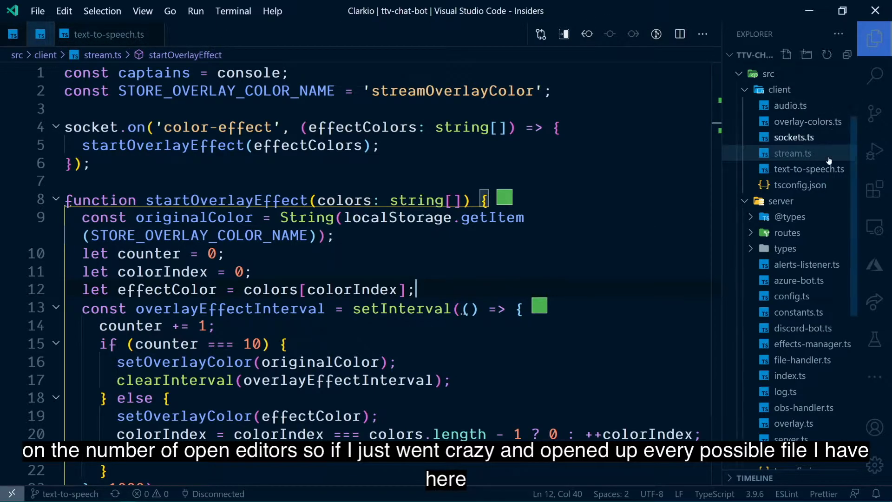
# Step: Open several server files, with the two pinned tabs staying first
pyautogui.click(803, 328)
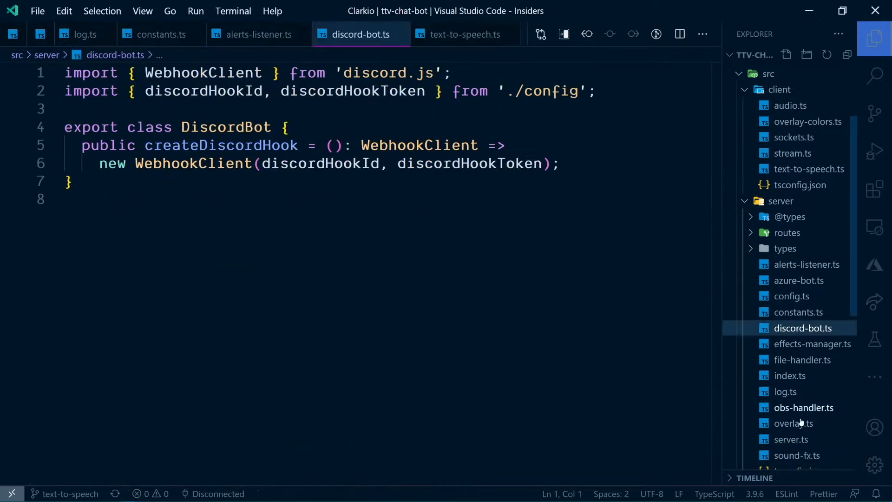
pyautogui.click(792, 296)
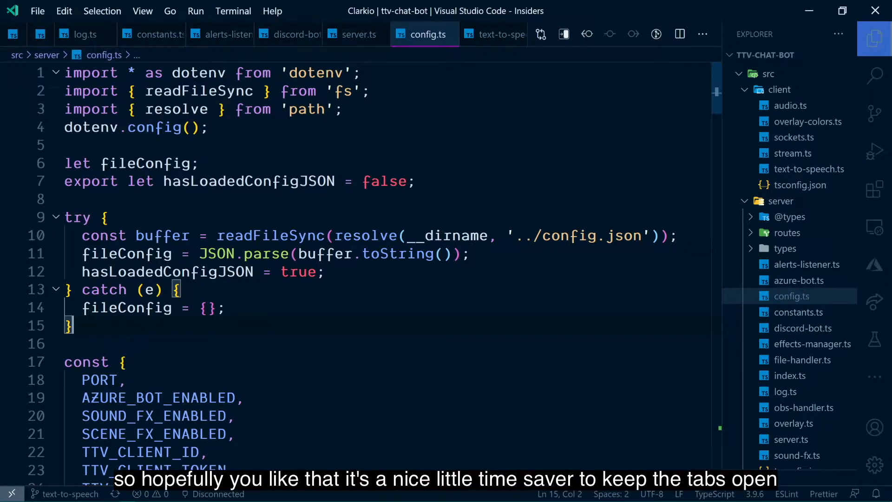
pyautogui.moveTo(126, 307)
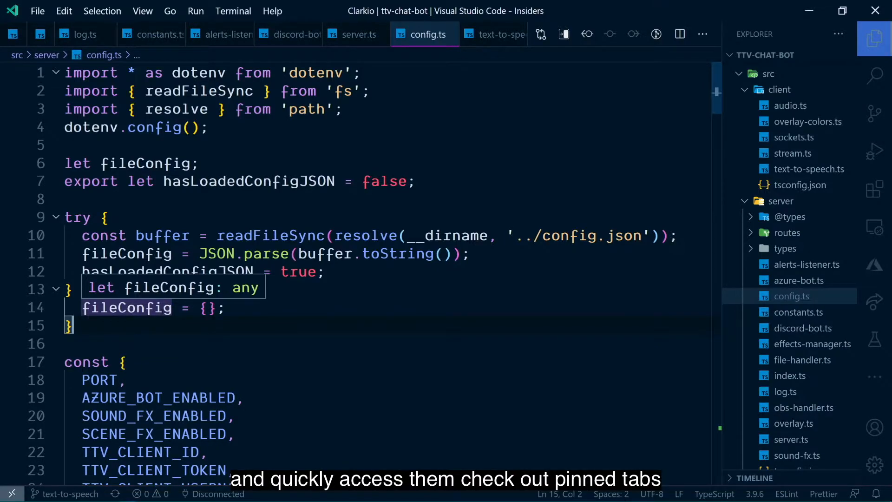
pyautogui.click(790, 105)
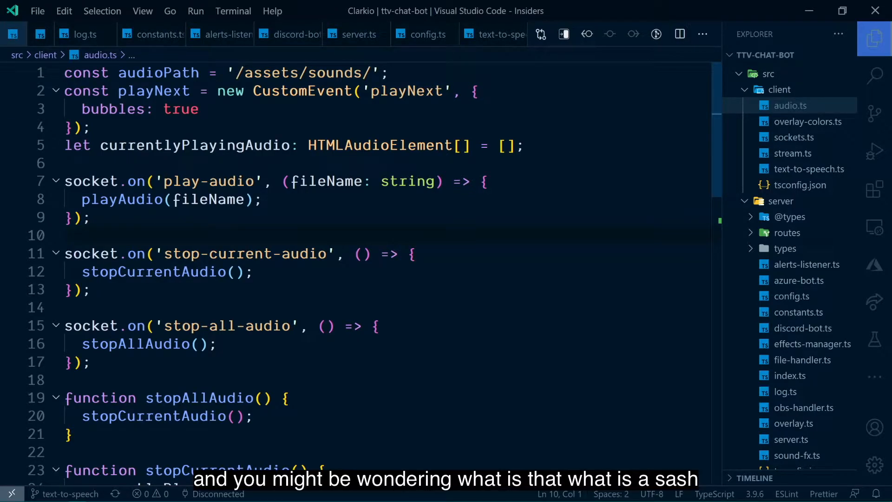
# Step: Return focus to the pinned audio.ts code
pyautogui.click(91, 218)
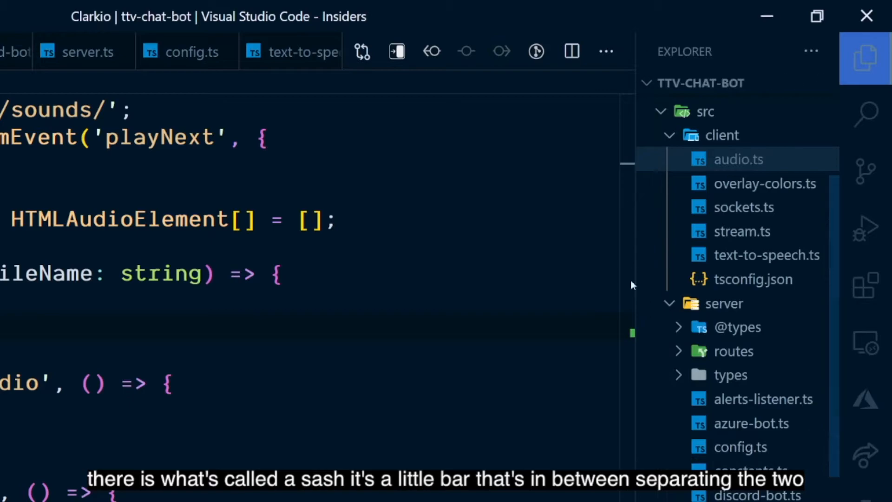
pyautogui.moveTo(621, 317)
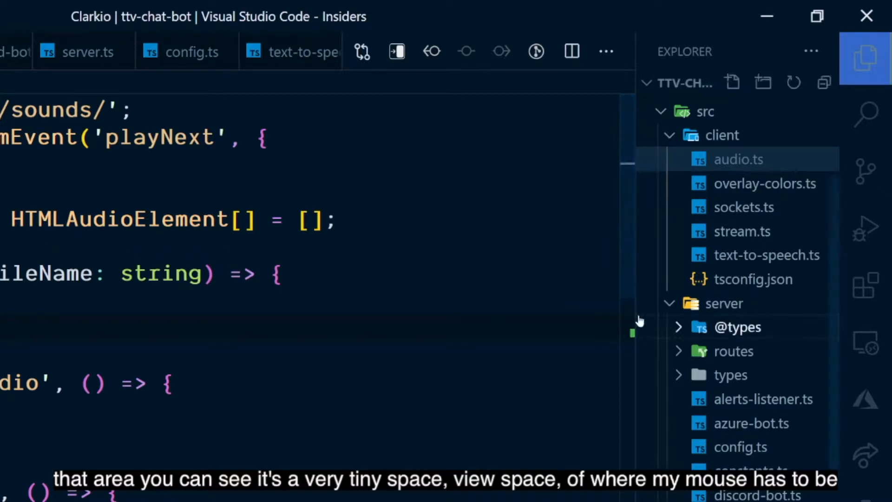
pyautogui.moveTo(633, 315)
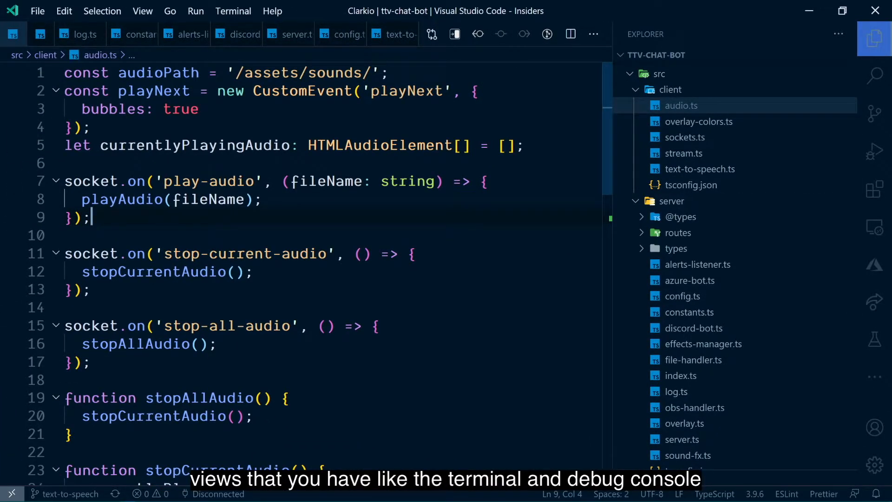
# Step: Toggle the bottom panel with Ctrl+J to show the Debug Console under audio.ts
pyautogui.press('Ctrl+J')
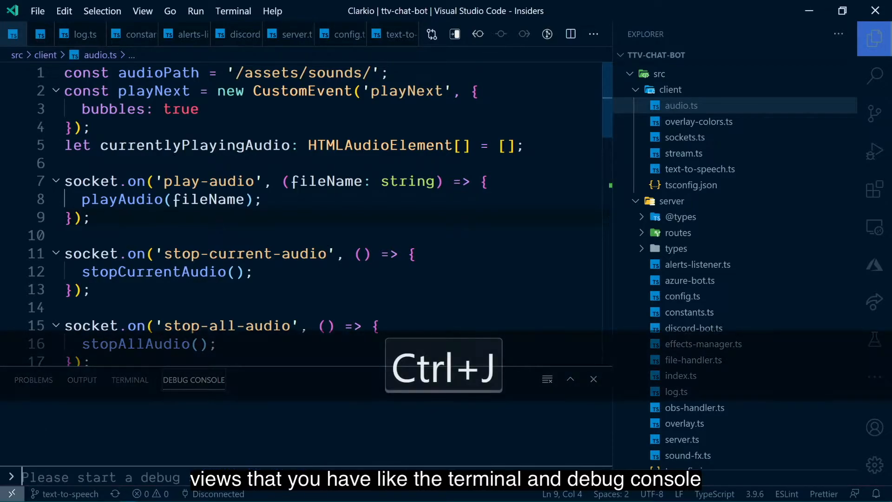
pyautogui.press('ctrl+j')
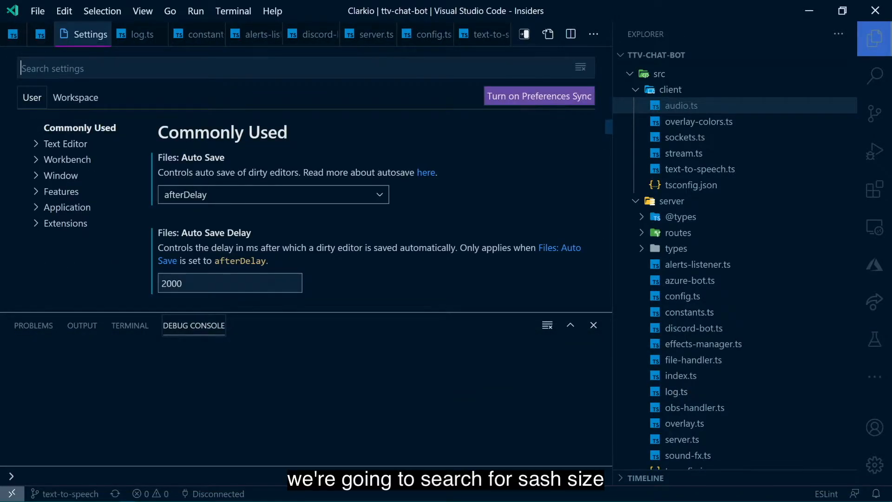
# Step: Search Settings for 'sash size' and set Workbench Sash: Size to its maximum of 20
pyautogui.write('sash size')
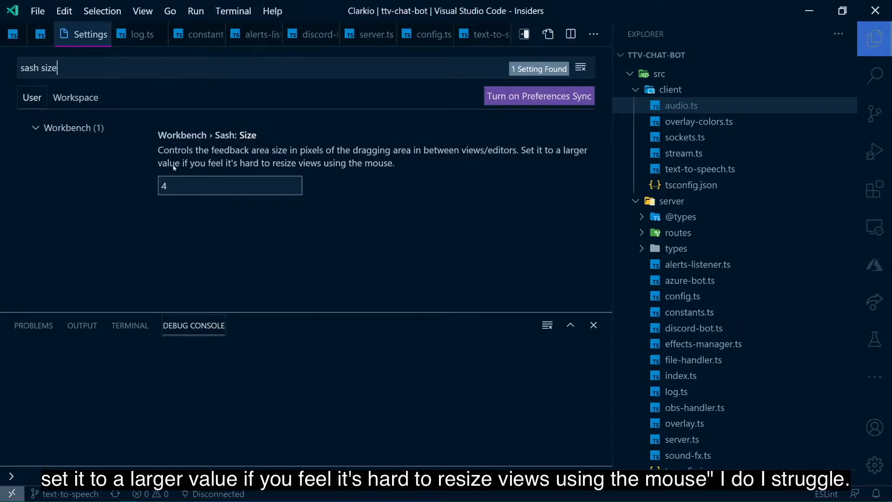
pyautogui.moveTo(297, 187)
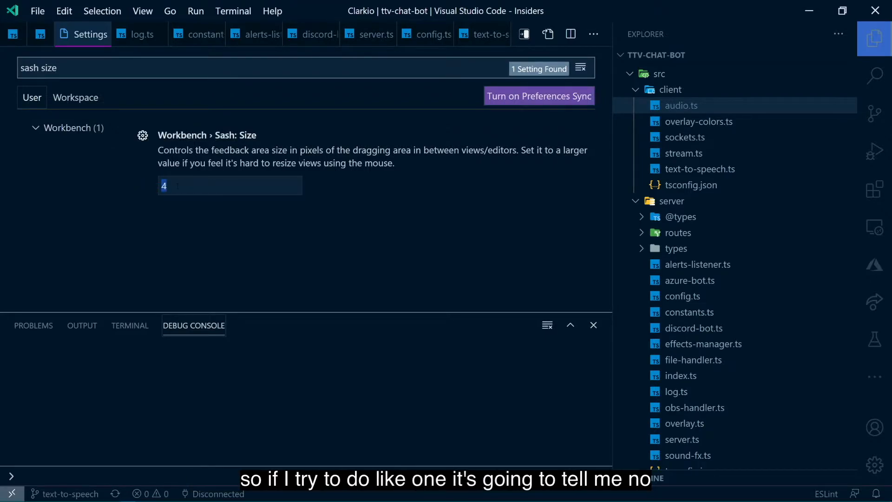
pyautogui.write('1')
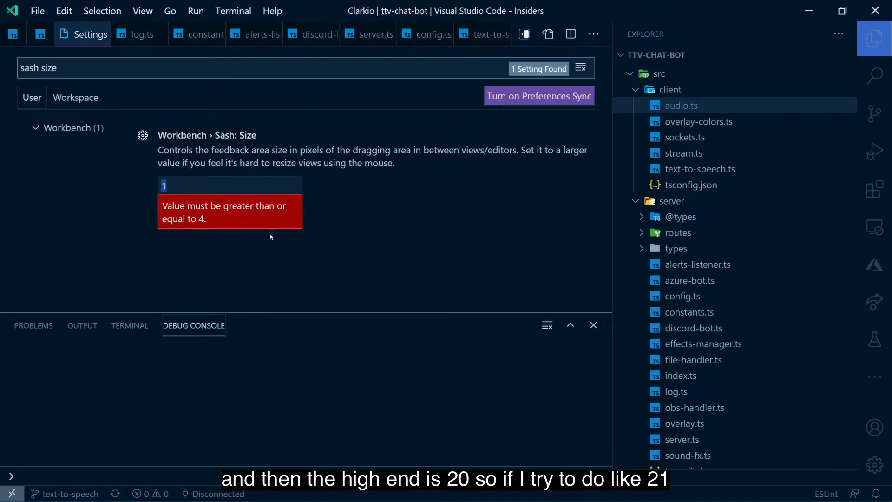
pyautogui.write('21')
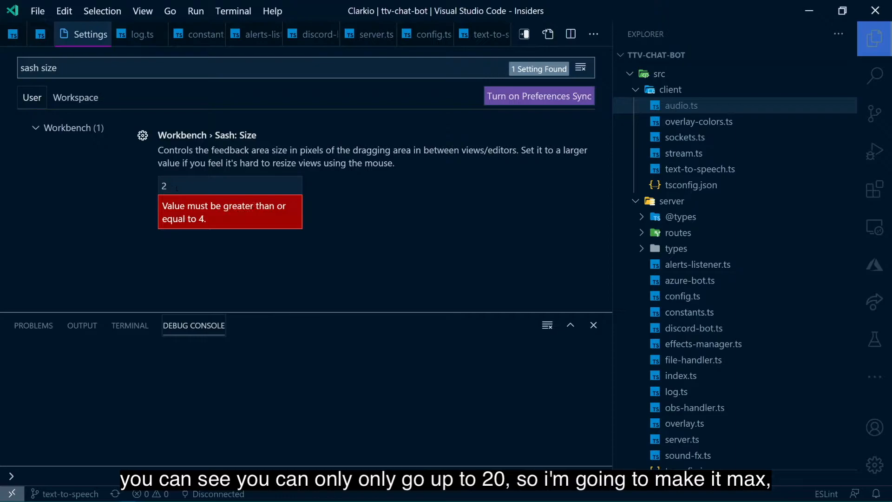
pyautogui.write('20')
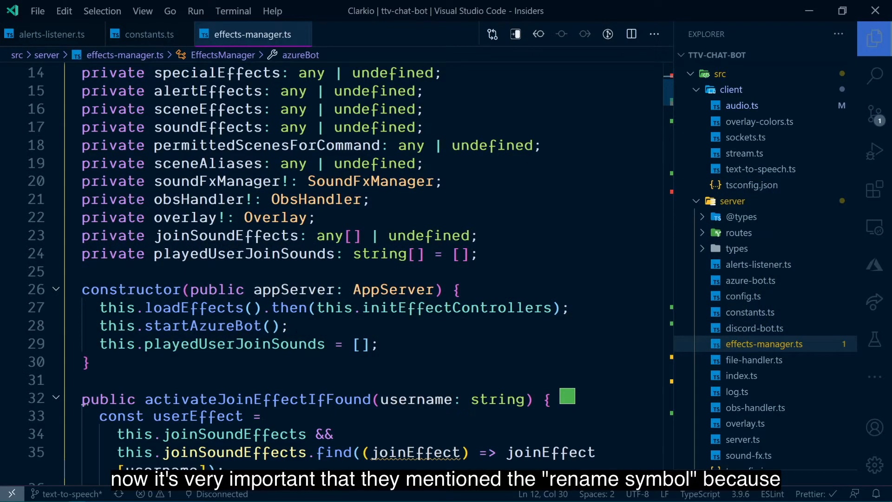
# Step: Start a 'con' console edit after the playedUserJoinSounds line in effects-manager.ts, then leave the file
pyautogui.click(288, 325)
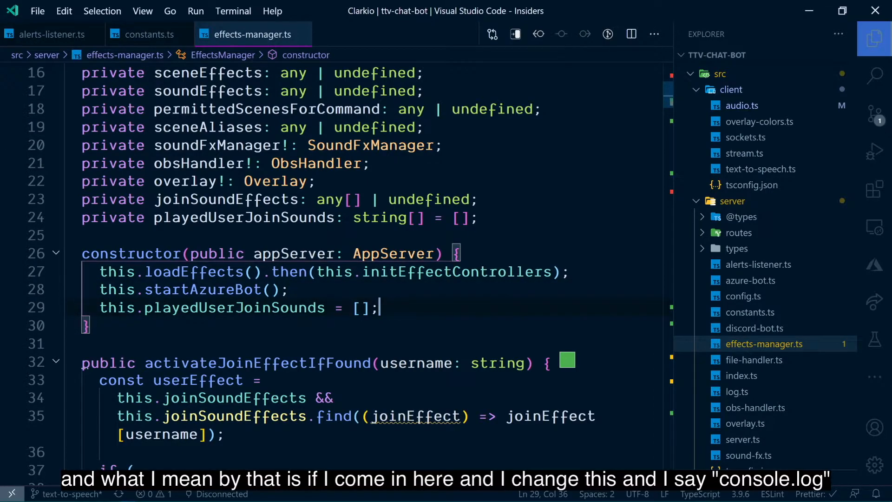
pyautogui.write("console.log('test');")
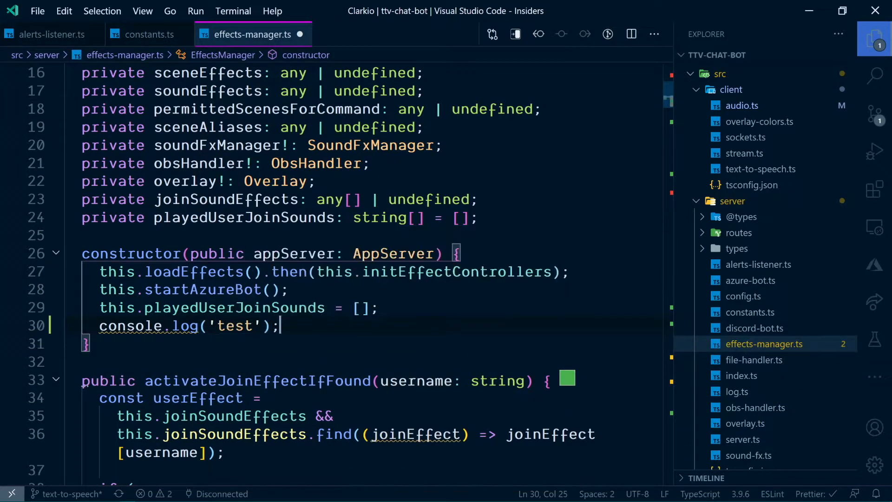
pyautogui.click(149, 34)
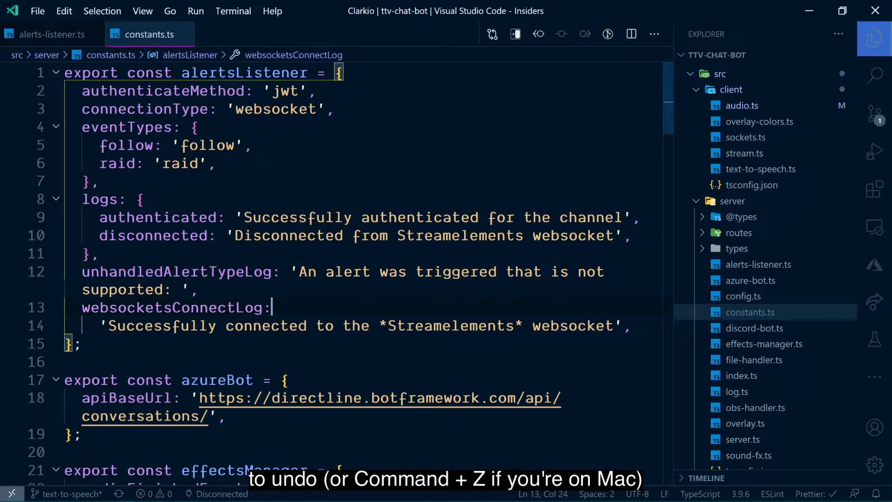
# Step: Undo the two recent edits in constants.ts and reopen effects-manager.ts to check its changes
pyautogui.press('ctrl+z')
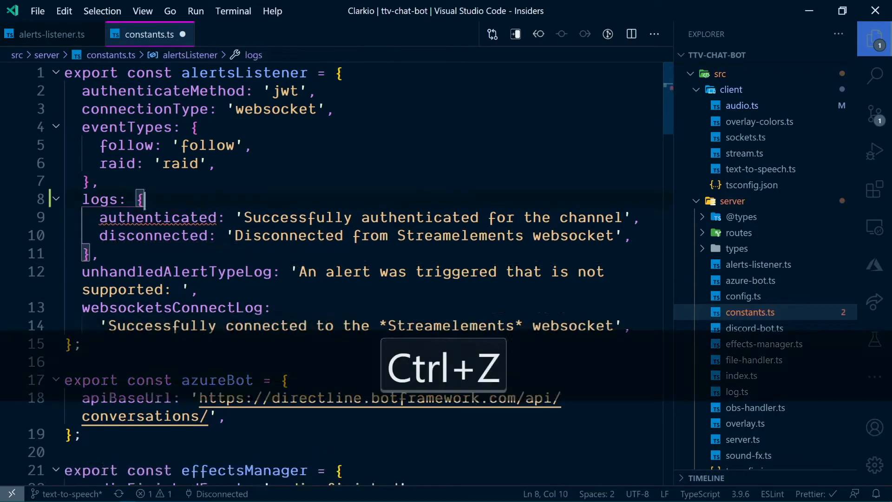
pyautogui.press('ctrl+z')
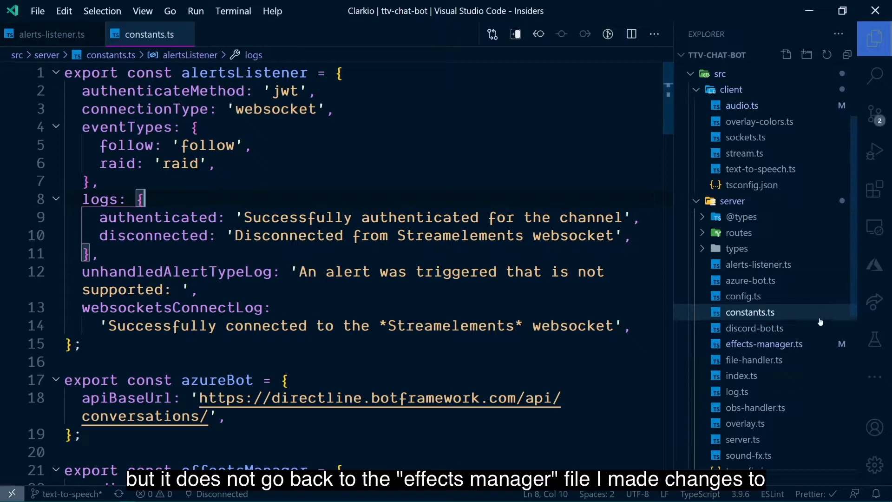
pyautogui.click(763, 344)
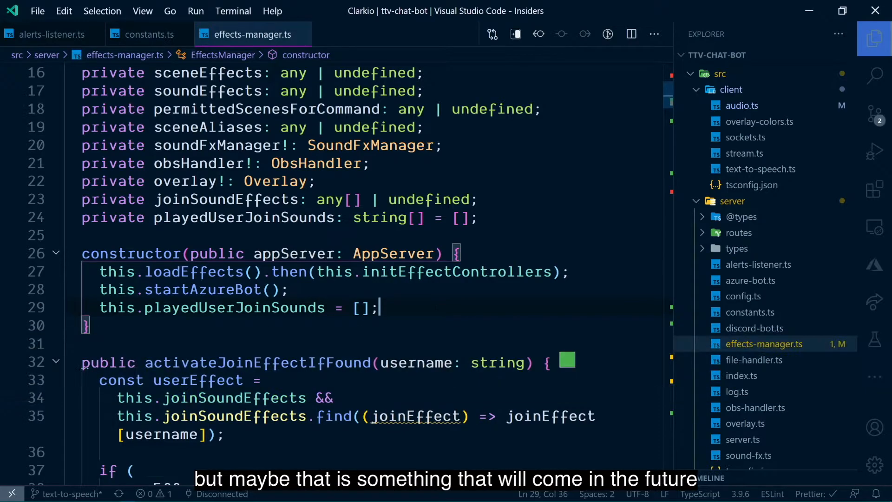
pyautogui.click(149, 34)
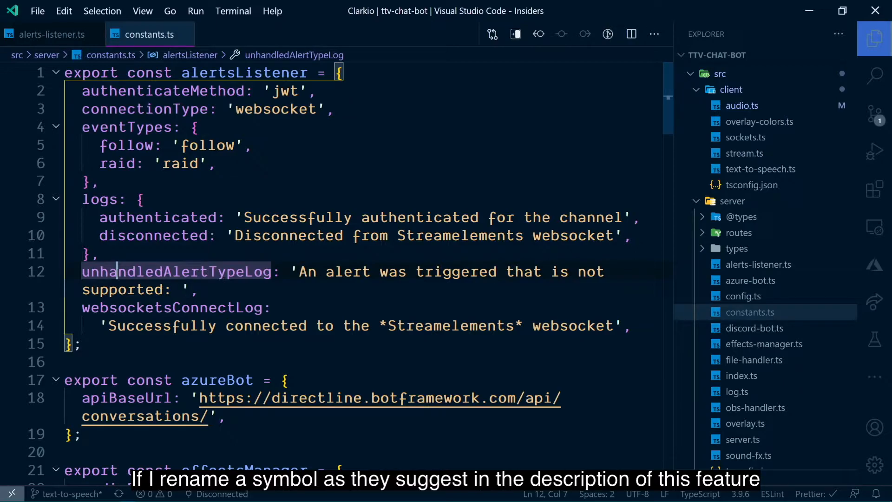
# Step: Rename unhandledAlertTypeLog to unhandledAlertTypeLog1, close constants.ts, and undo from alerts-listener.ts
pyautogui.press('f2')
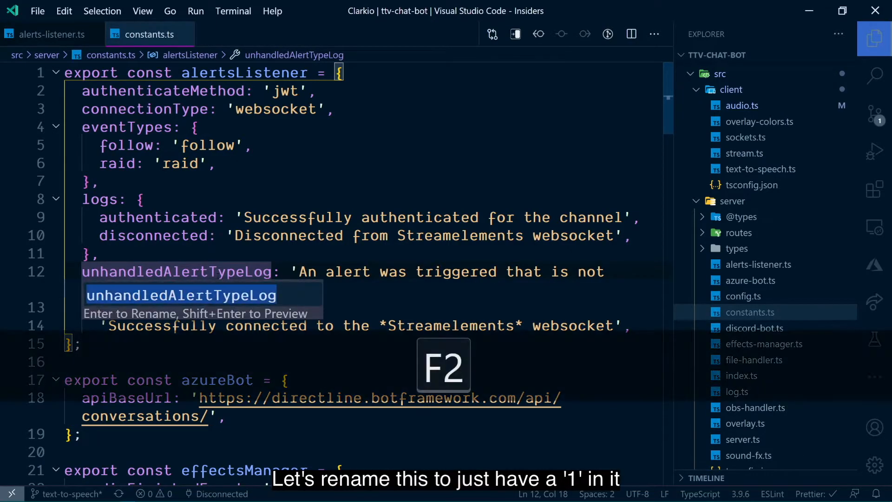
pyautogui.write('1')
pyautogui.press('Enter')
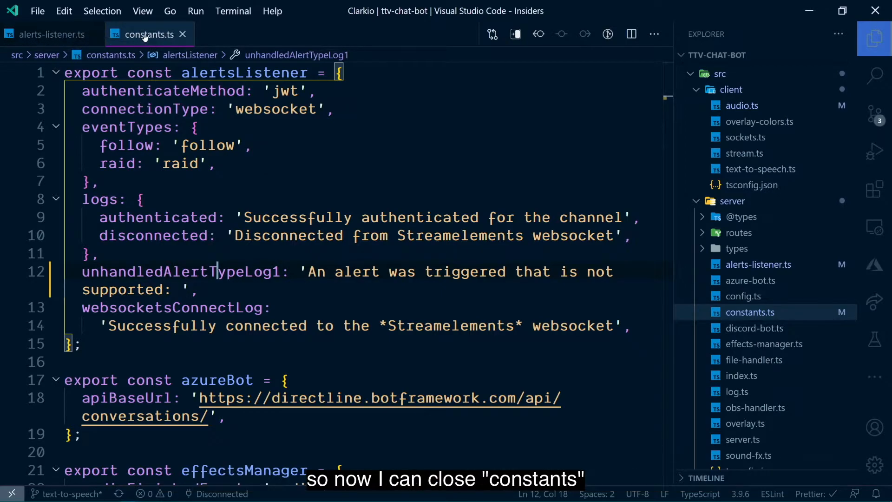
pyautogui.click(183, 34)
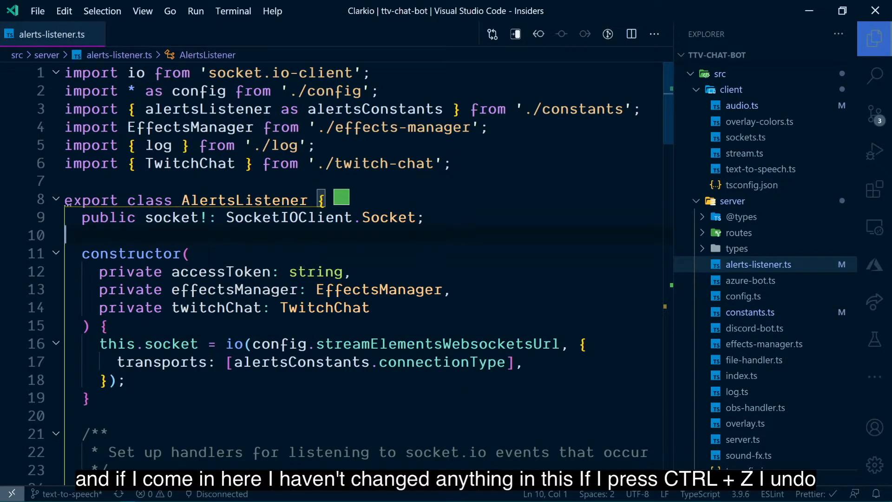
pyautogui.press('ctrl+z')
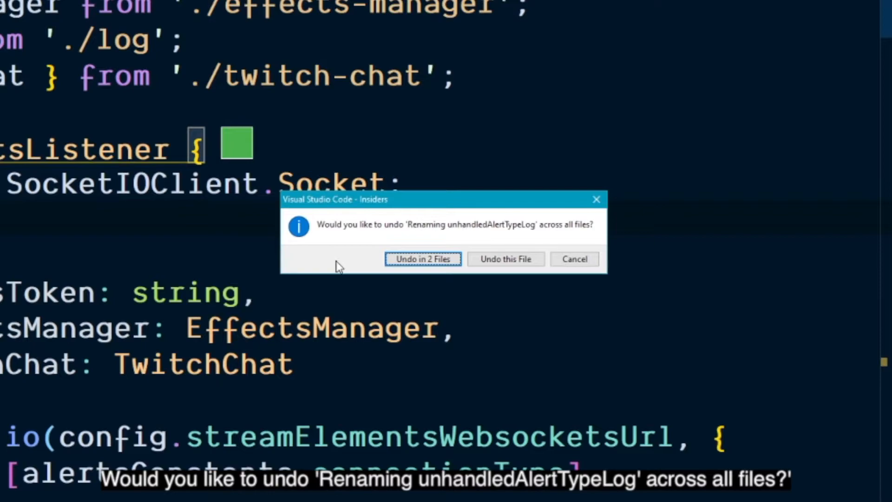
pyautogui.moveTo(335, 278)
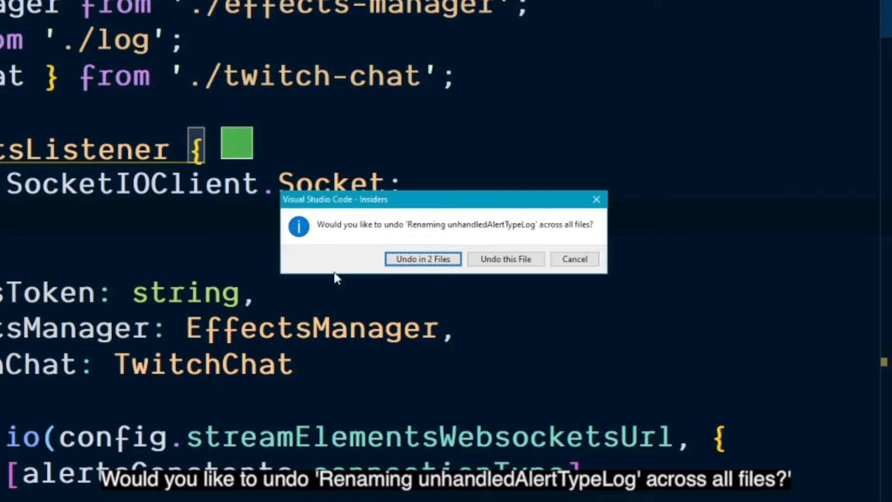
pyautogui.moveTo(505, 259)
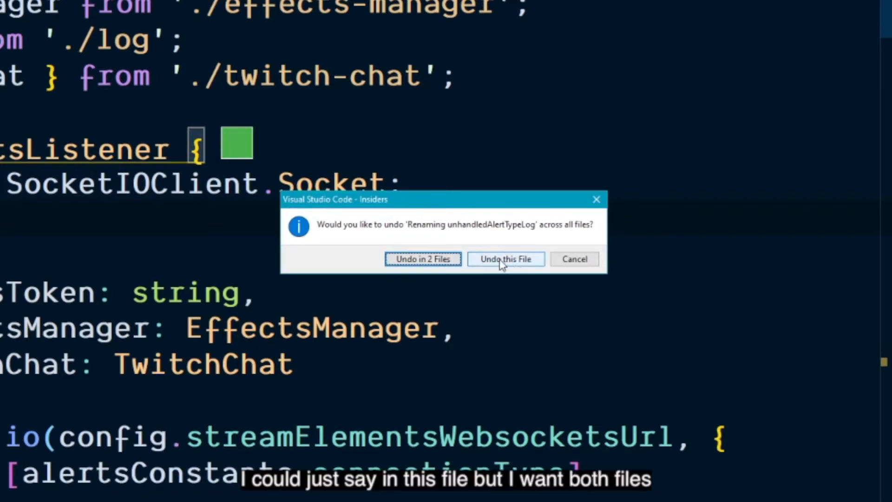
pyautogui.moveTo(424, 259)
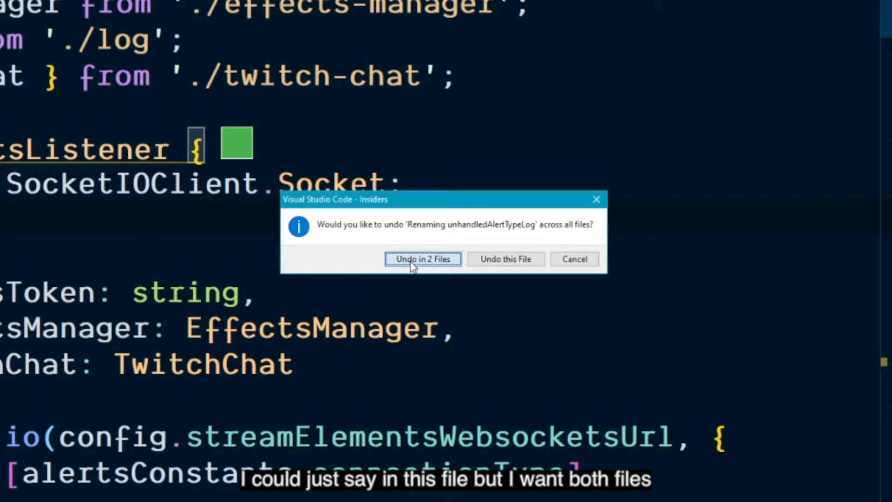
# Step: Choose 'Undo in 2 Files' and confirm constants.ts shows unhandledAlertTypeLog again
pyautogui.click(423, 259)
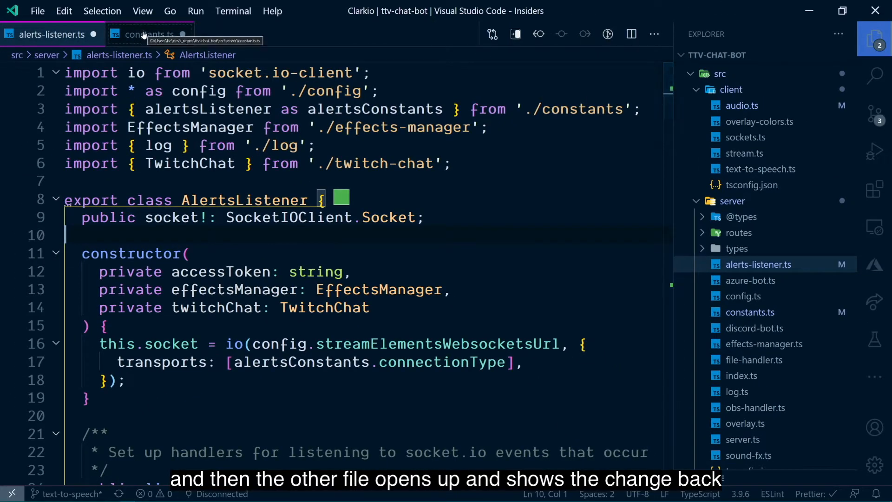
pyautogui.click(150, 34)
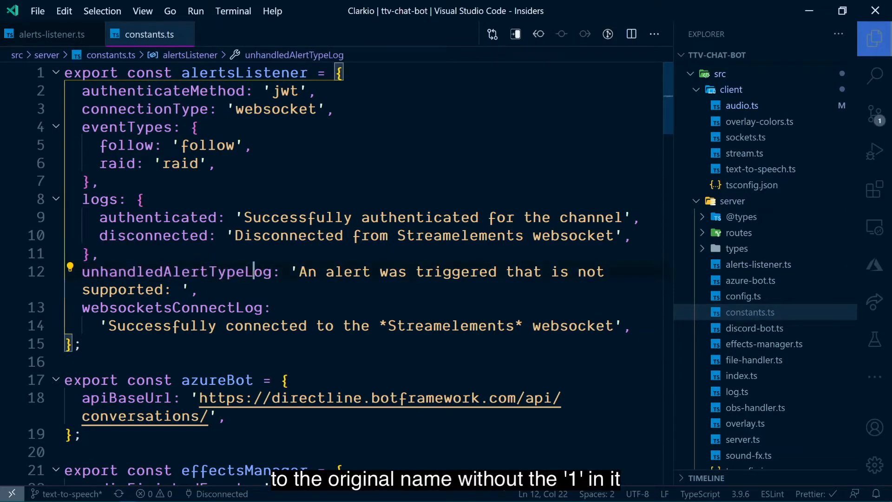
pyautogui.doubleClick(177, 271)
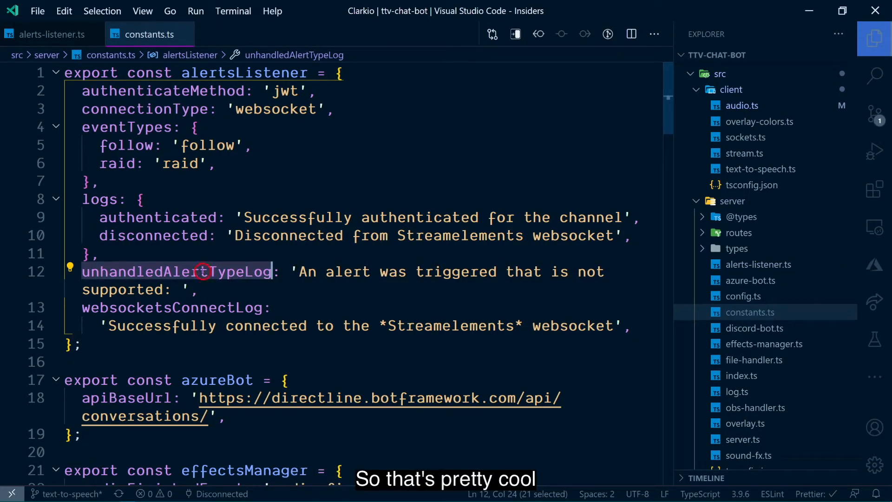
pyautogui.click(209, 271)
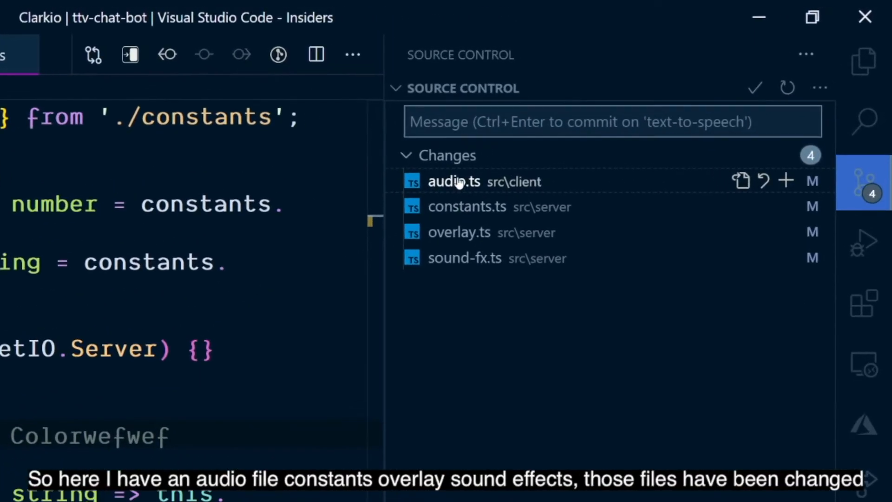
pyautogui.moveTo(458, 232)
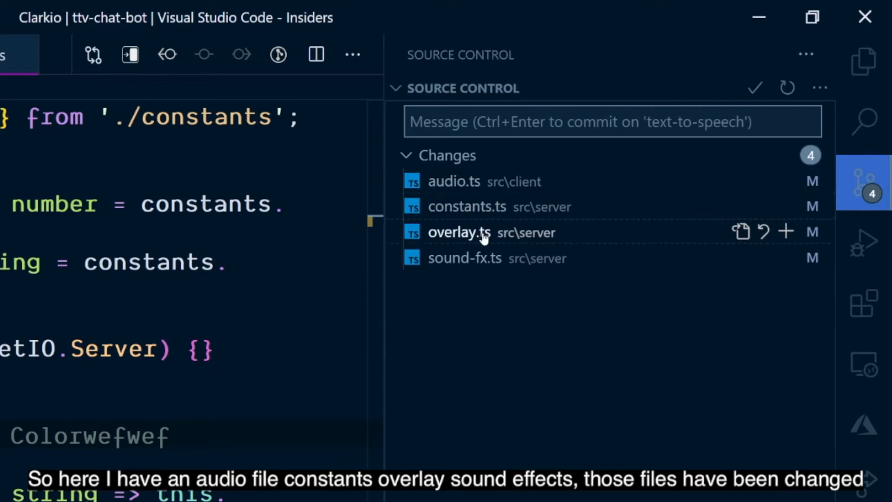
pyautogui.moveTo(508, 407)
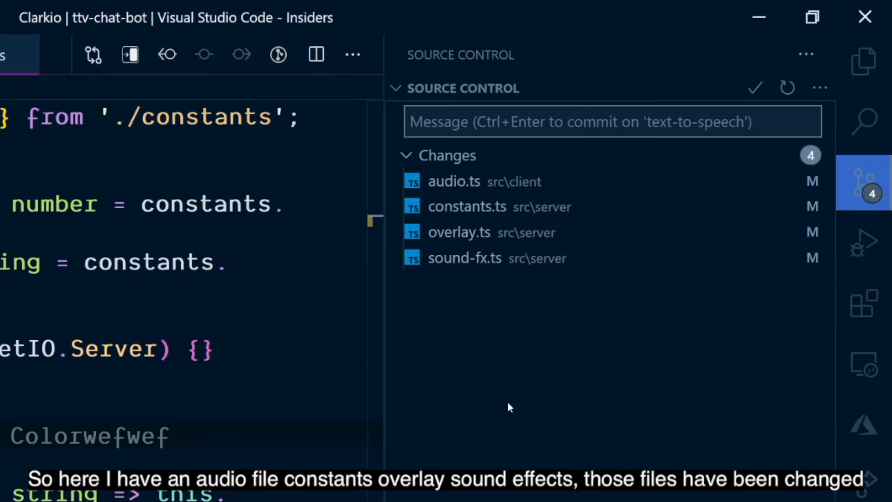
pyautogui.moveTo(603, 459)
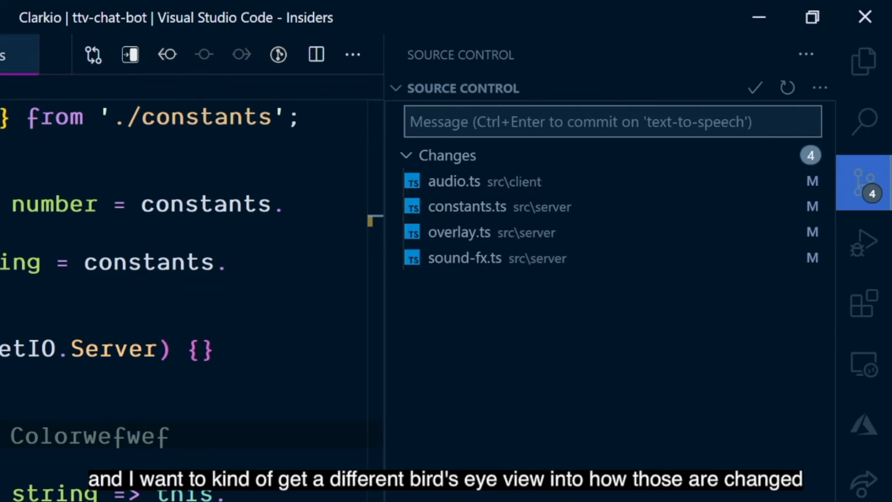
pyautogui.moveTo(820, 88)
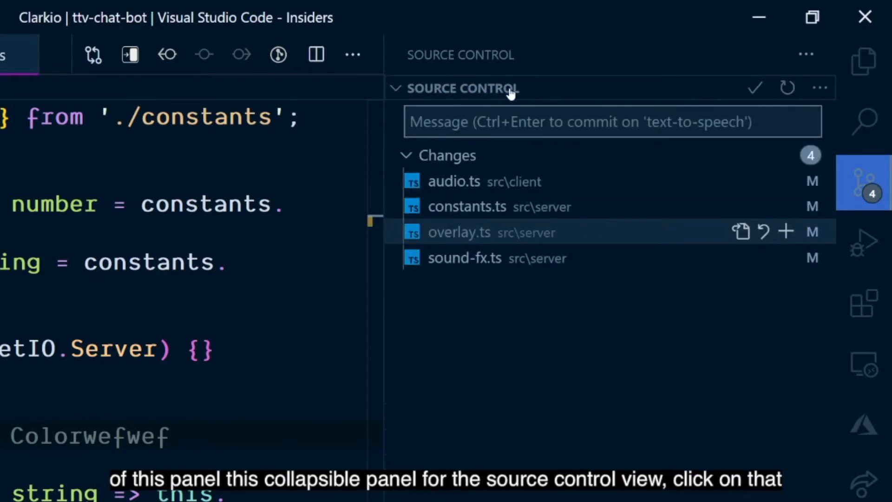
# Step: Switch Source Control changes to View as Tree, grouping files under src/client and src/server
pyautogui.click(819, 87)
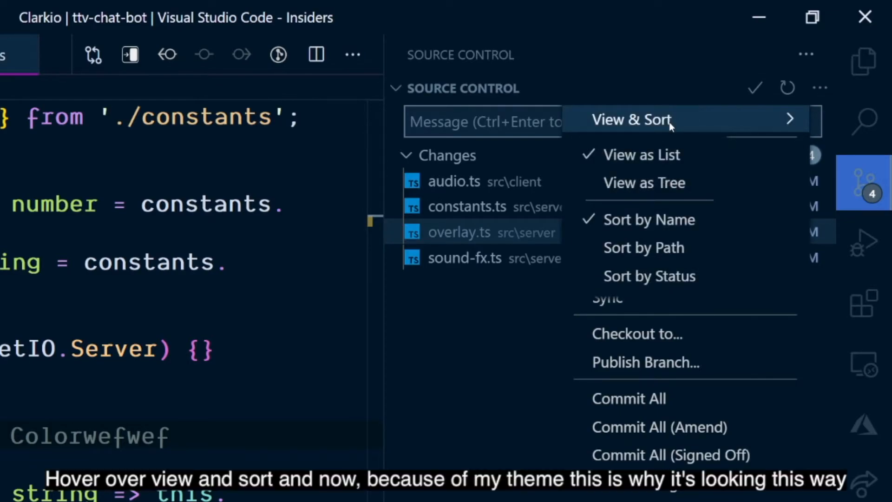
pyautogui.moveTo(649, 276)
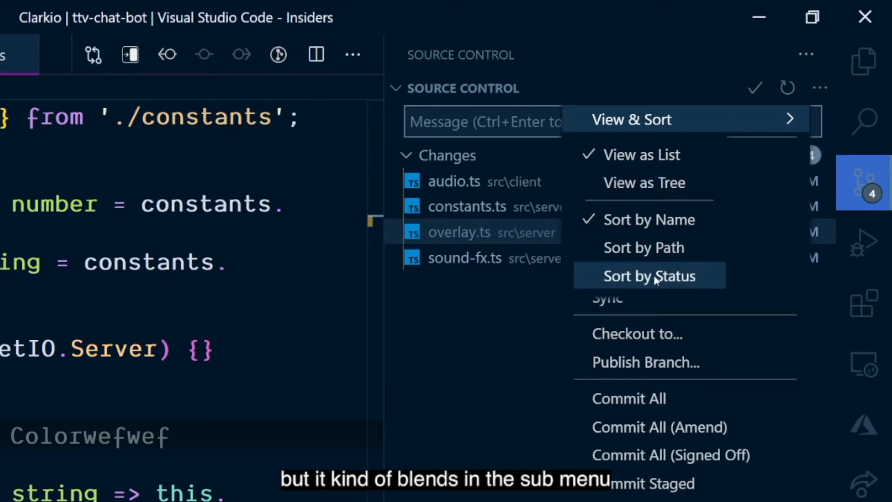
pyautogui.moveTo(644, 247)
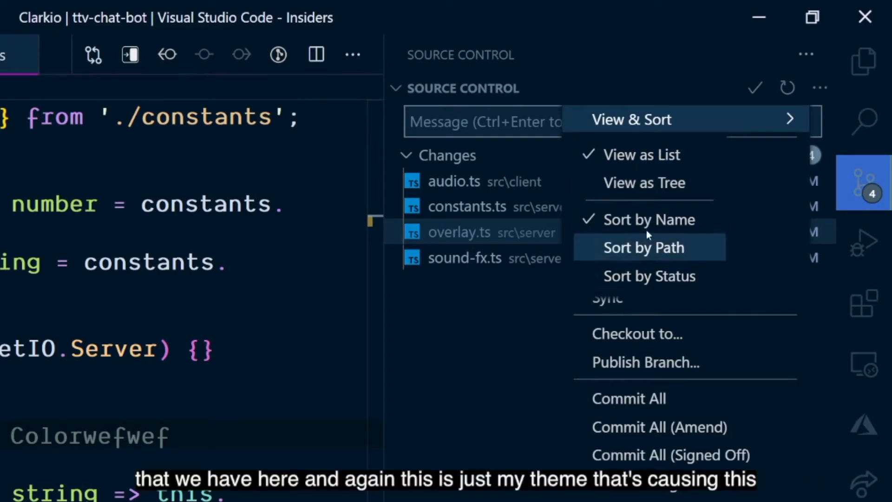
pyautogui.moveTo(659, 245)
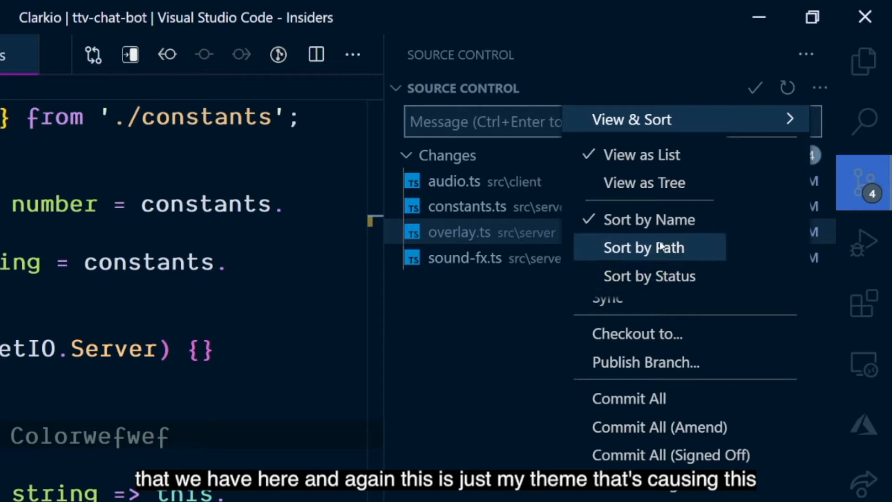
pyautogui.moveTo(644, 183)
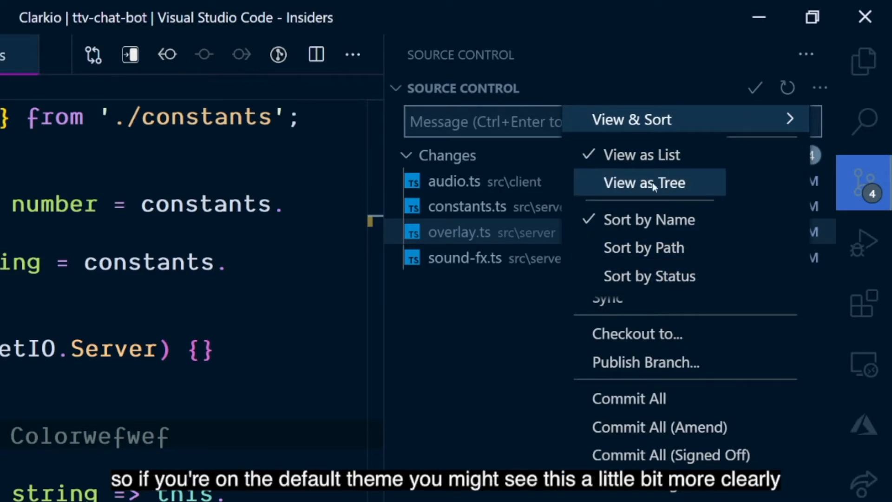
pyautogui.moveTo(637, 120)
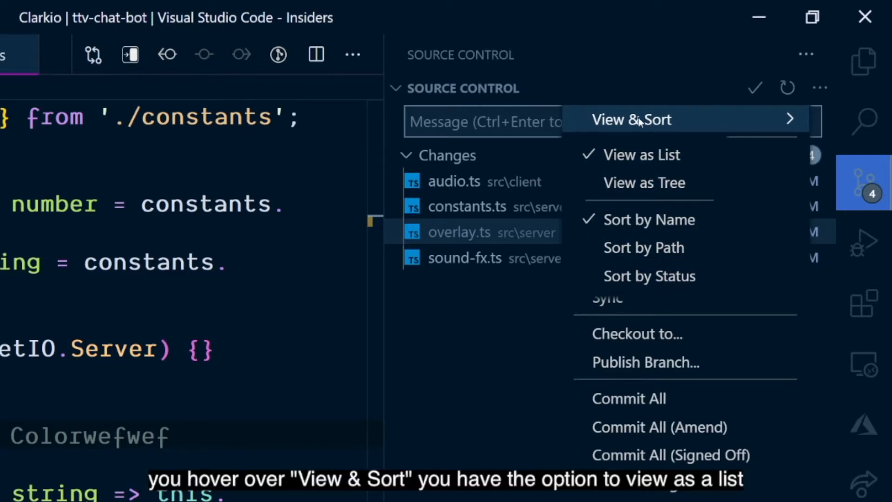
pyautogui.moveTo(645, 183)
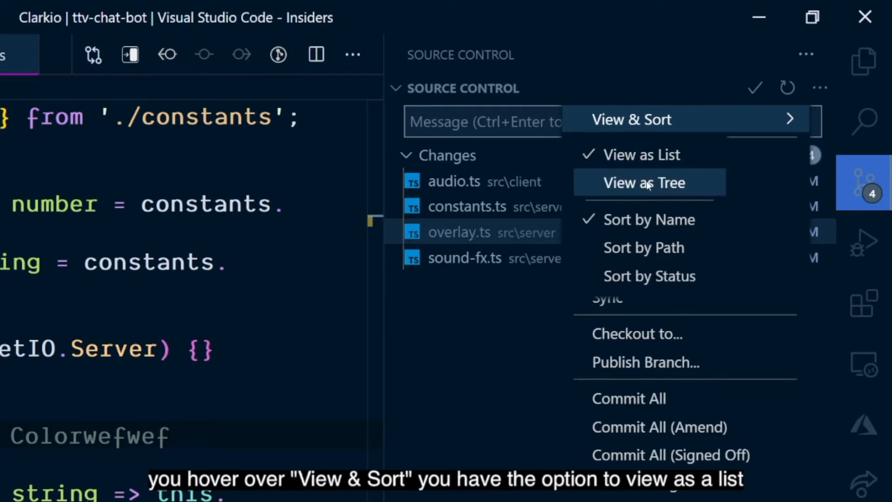
pyautogui.click(643, 183)
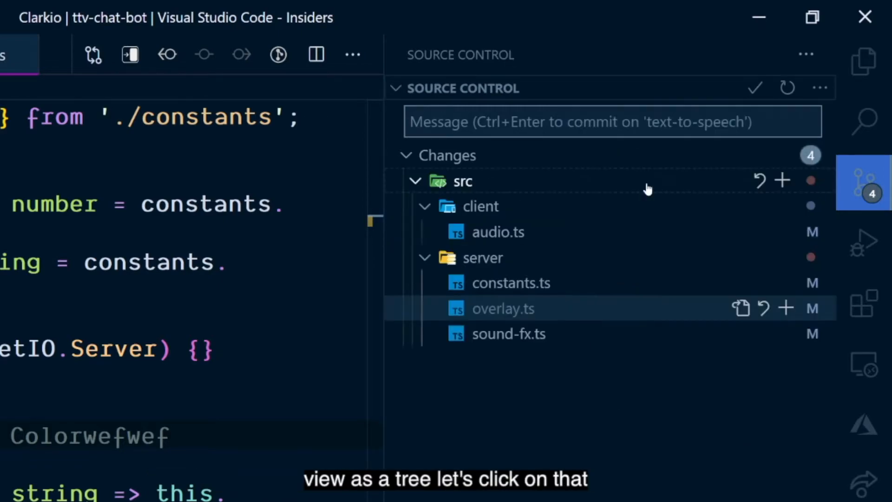
pyautogui.moveTo(577, 449)
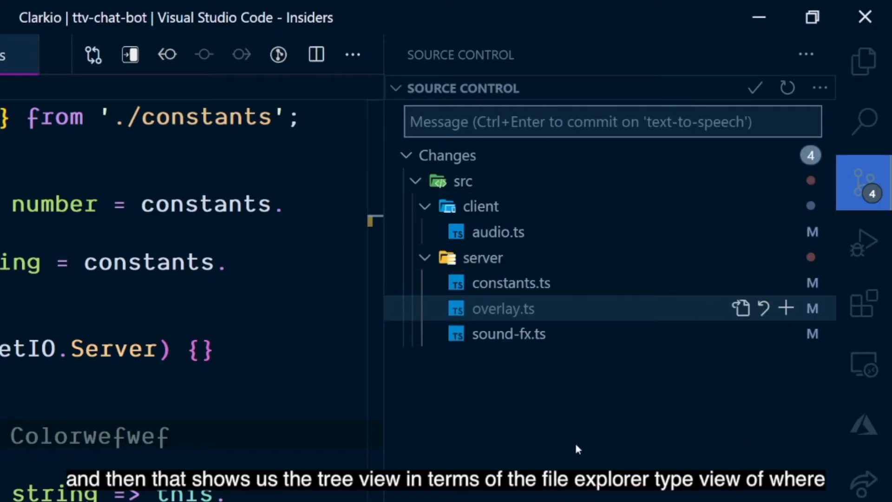
pyautogui.moveTo(563, 498)
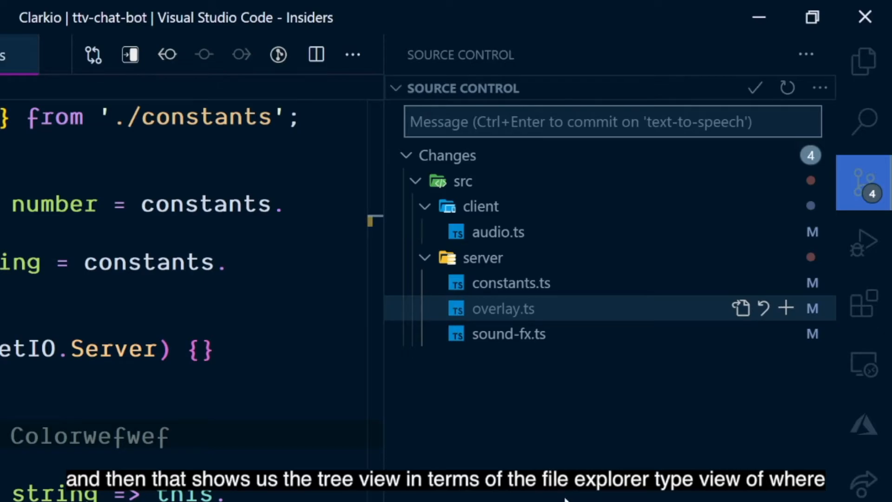
pyautogui.moveTo(499, 232)
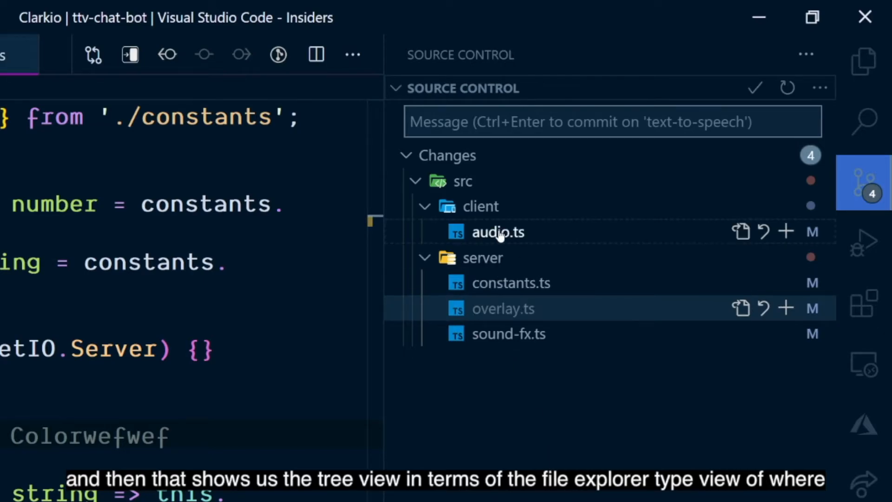
pyautogui.moveTo(558, 433)
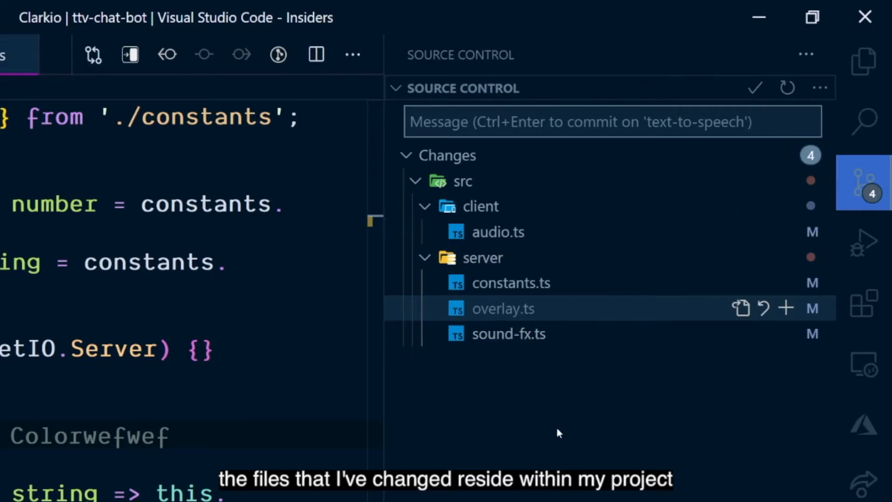
pyautogui.moveTo(539, 409)
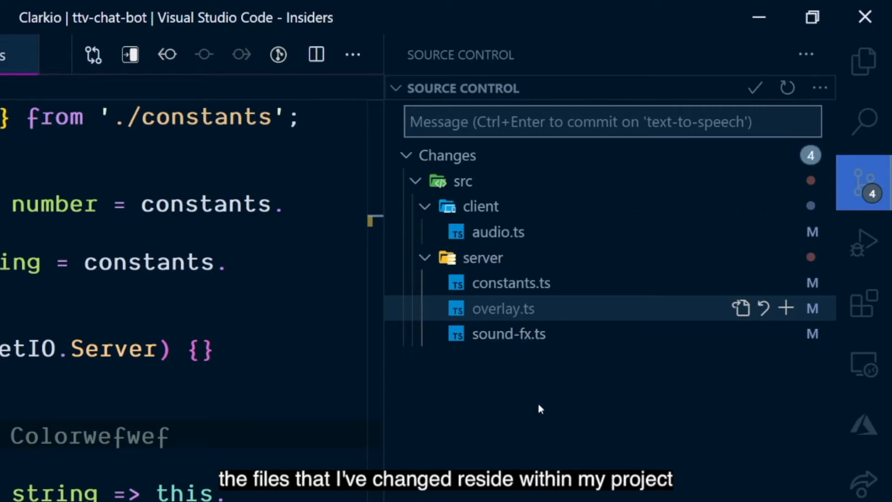
pyautogui.moveTo(498, 244)
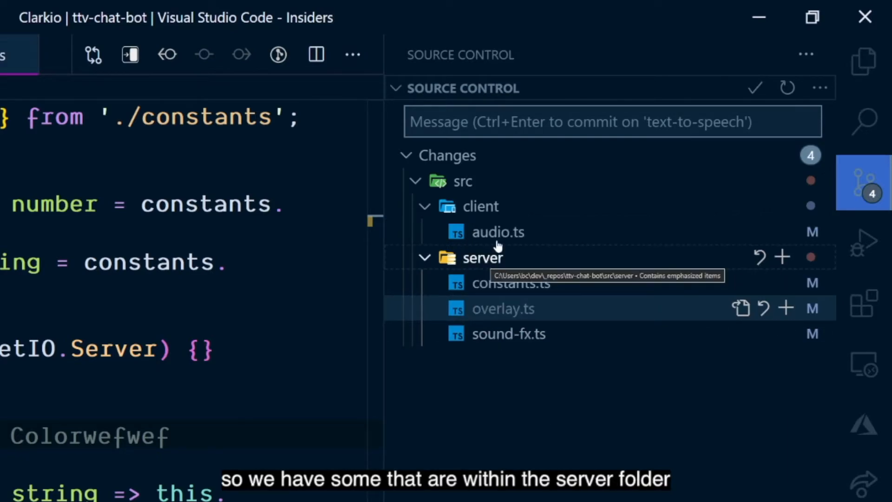
pyautogui.moveTo(498, 232)
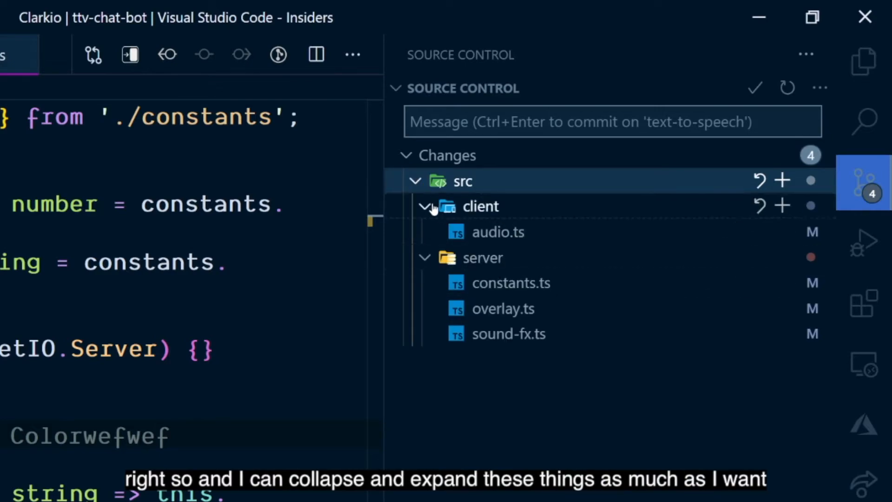
pyautogui.moveTo(795, 155)
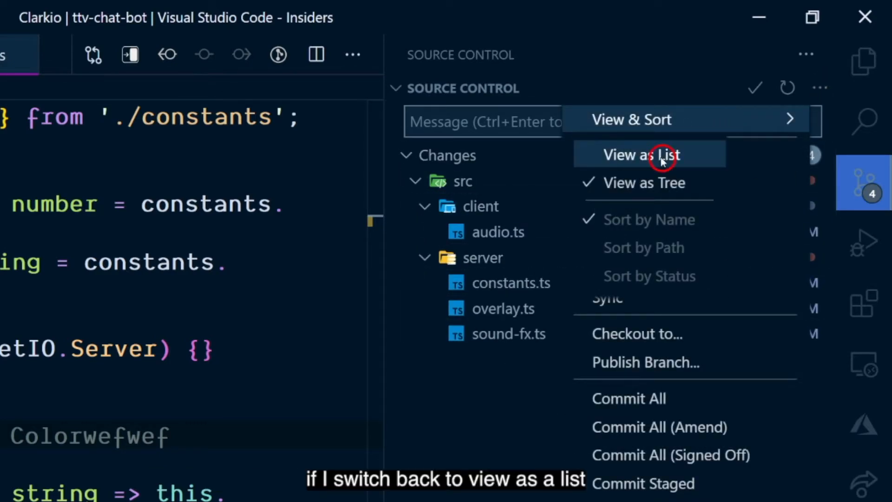
# Step: Switch changes back to View as List, try sorting by status and name, then return to the Explorer
pyautogui.click(642, 155)
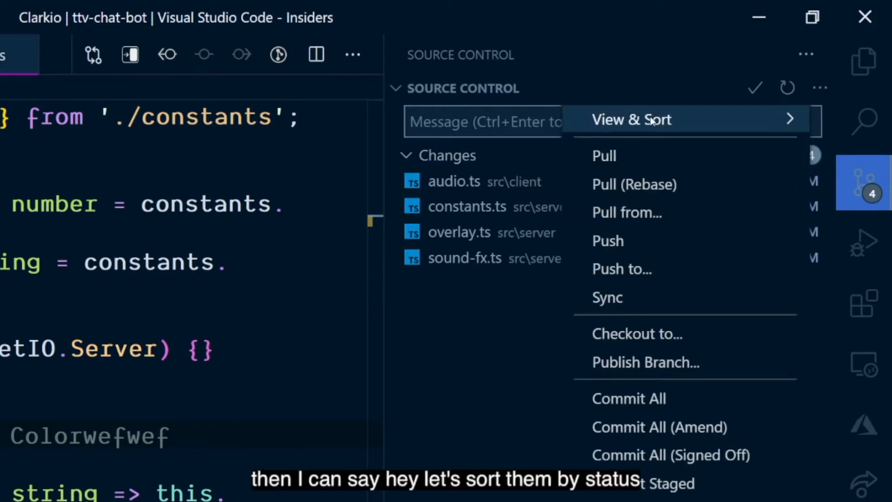
pyautogui.click(624, 301)
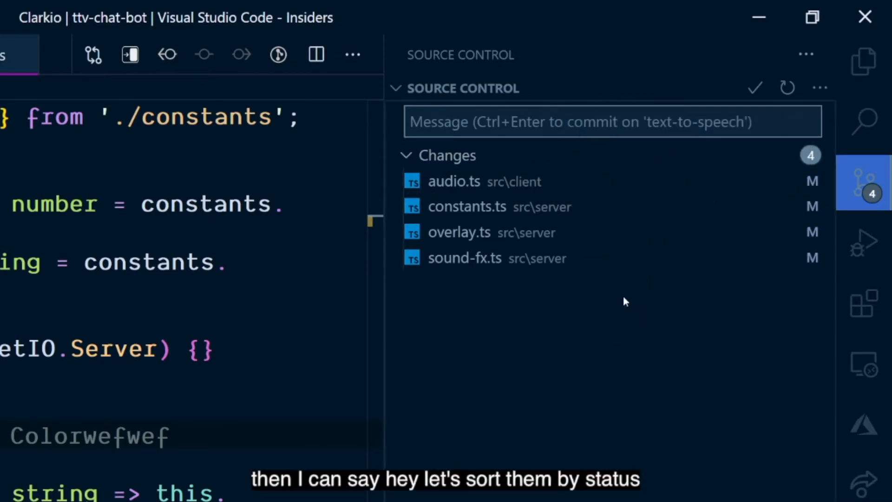
pyautogui.moveTo(814, 120)
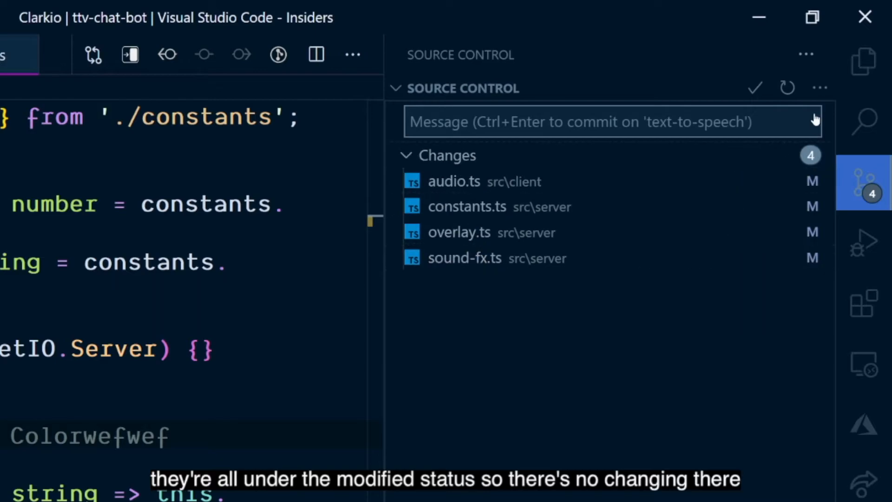
pyautogui.click(819, 87)
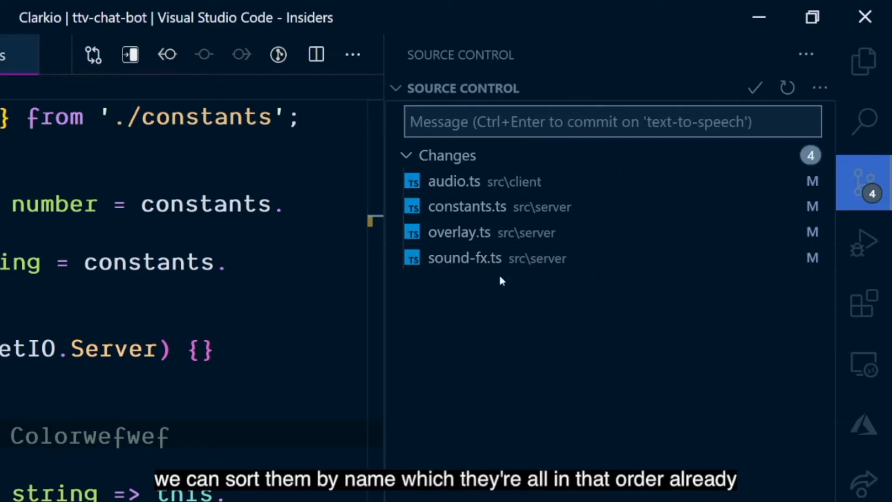
pyautogui.moveTo(488, 335)
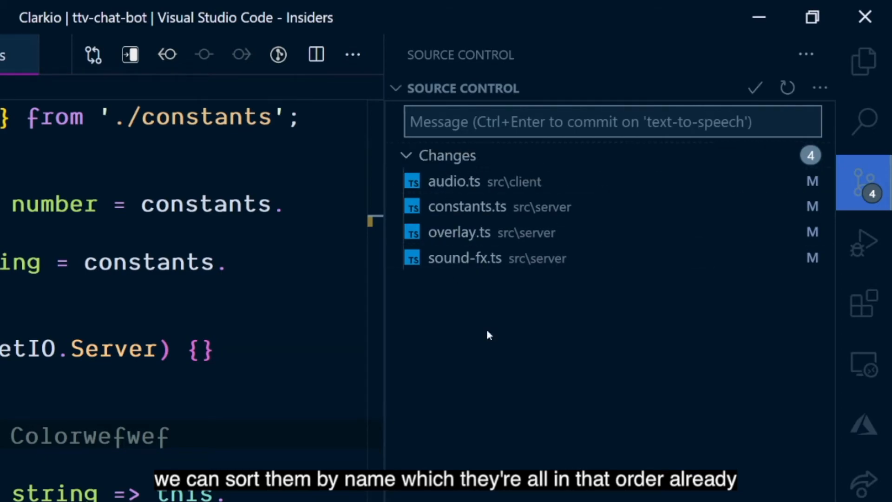
pyautogui.click(863, 61)
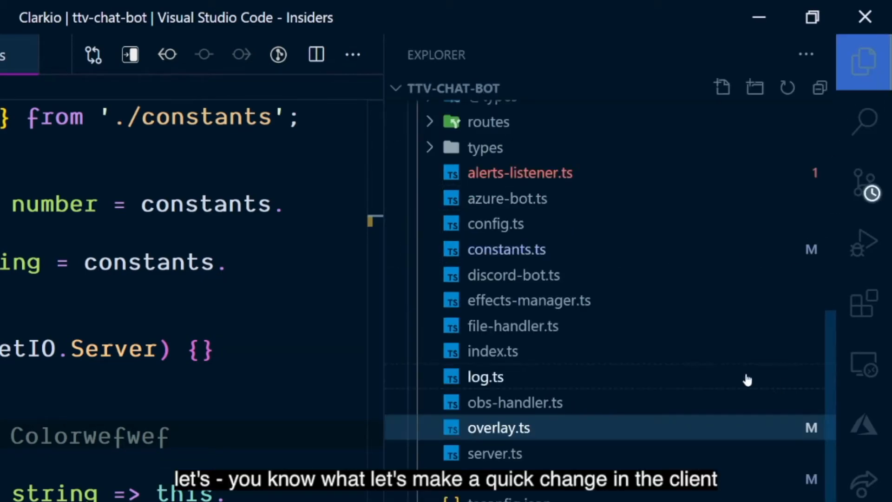
# Step: Add a '//' comment to src/client/stream.ts, save it, and view the changed files in Source Control
pyautogui.scroll(3)
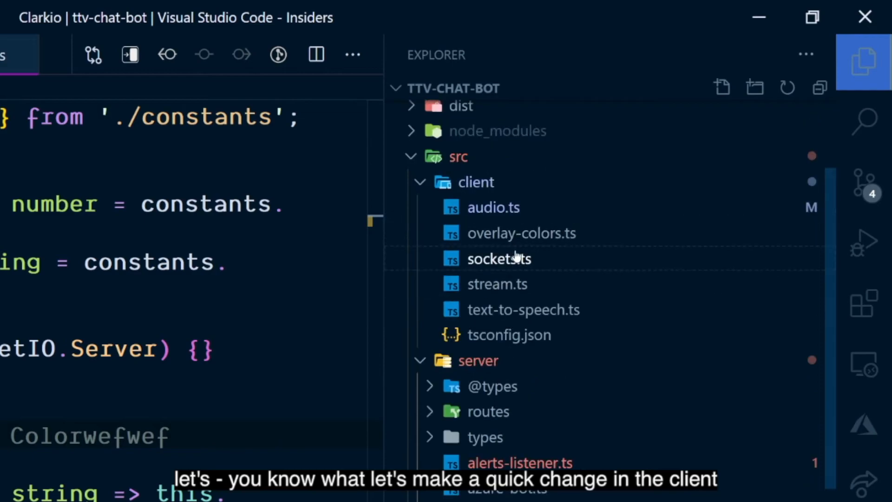
pyautogui.click(497, 284)
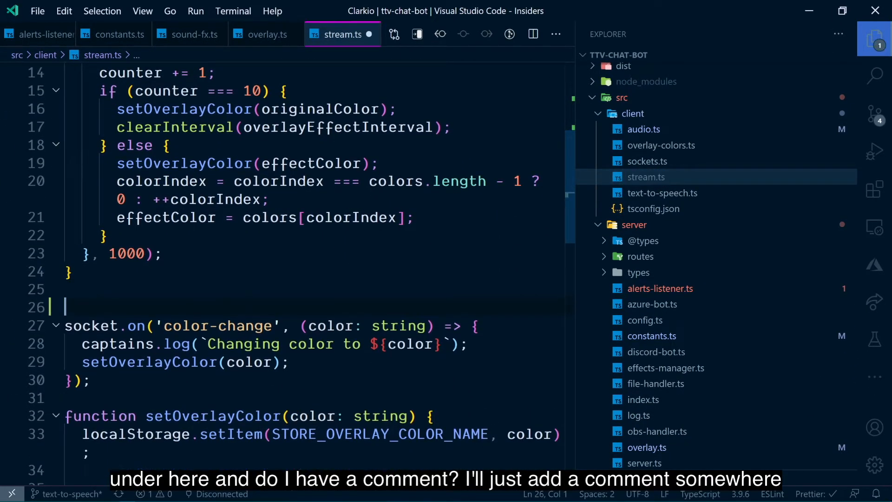
pyautogui.write('//')
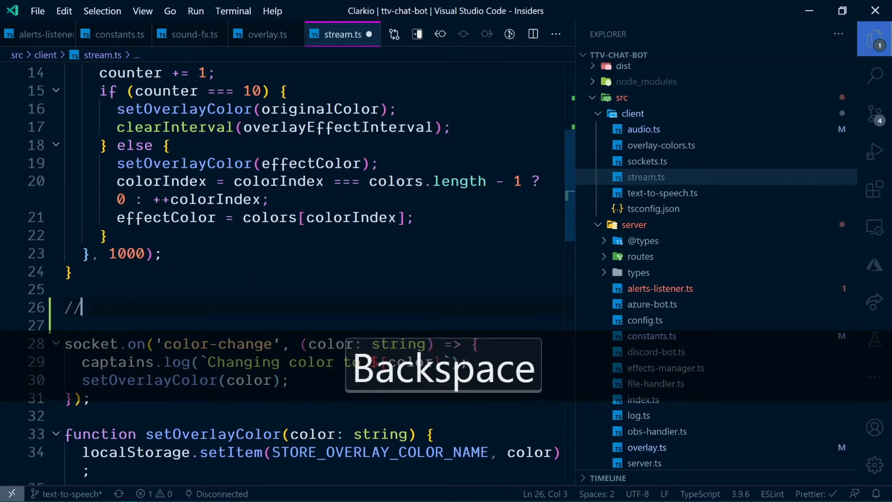
pyautogui.press('ctrl+s')
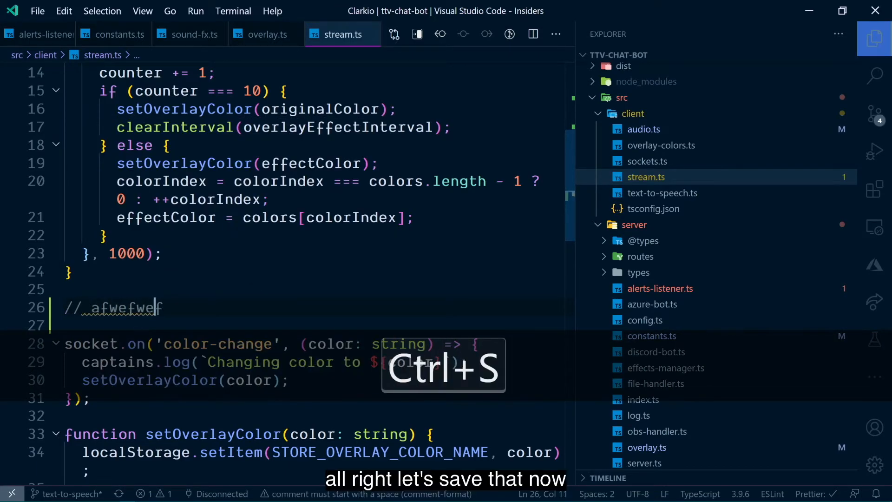
pyautogui.click(875, 120)
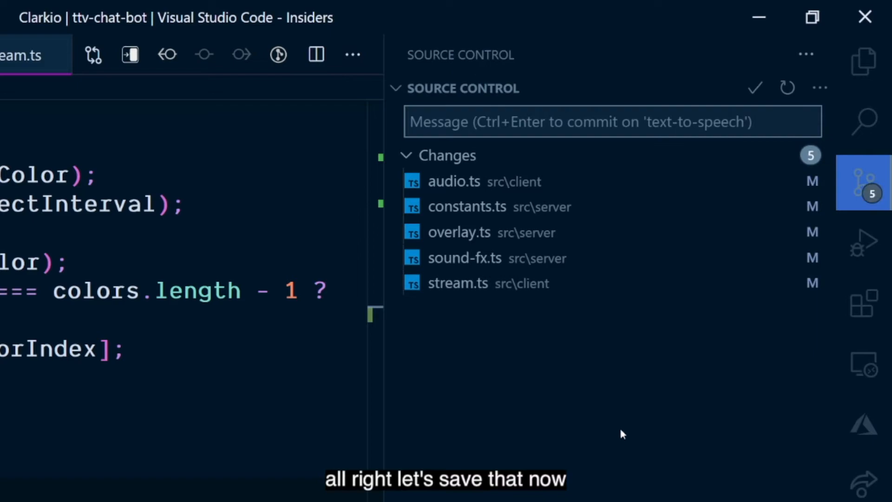
pyautogui.moveTo(511, 232)
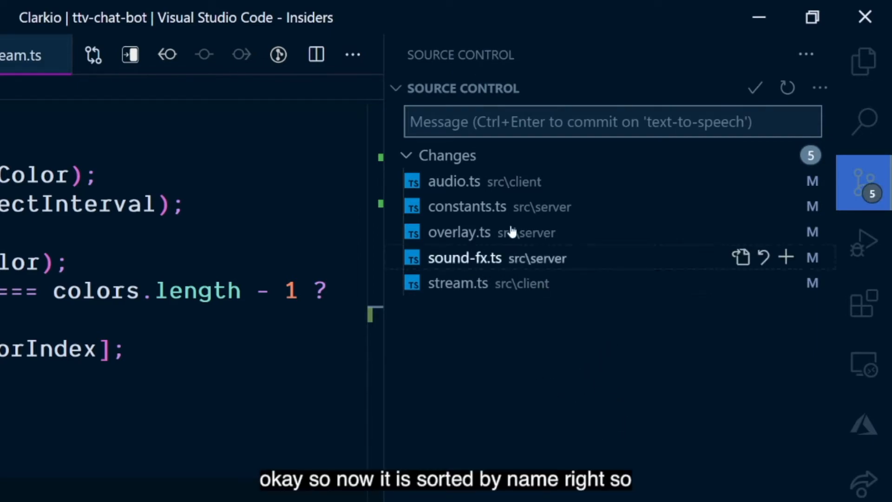
pyautogui.moveTo(454, 199)
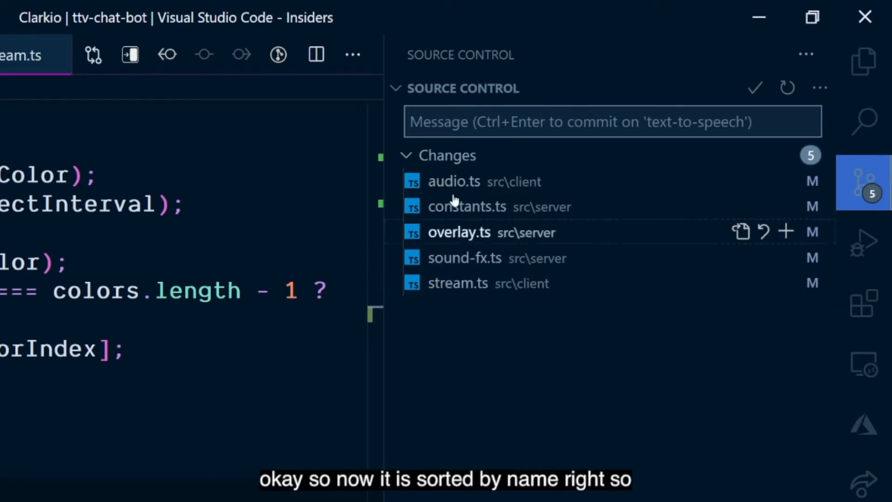
pyautogui.moveTo(453, 295)
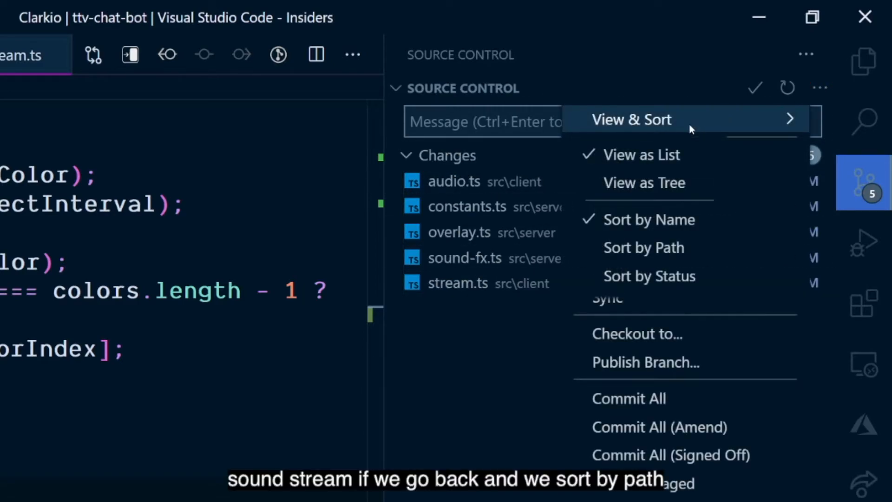
# Step: Sort the five changed files by path, then return them to name order
pyautogui.click(643, 247)
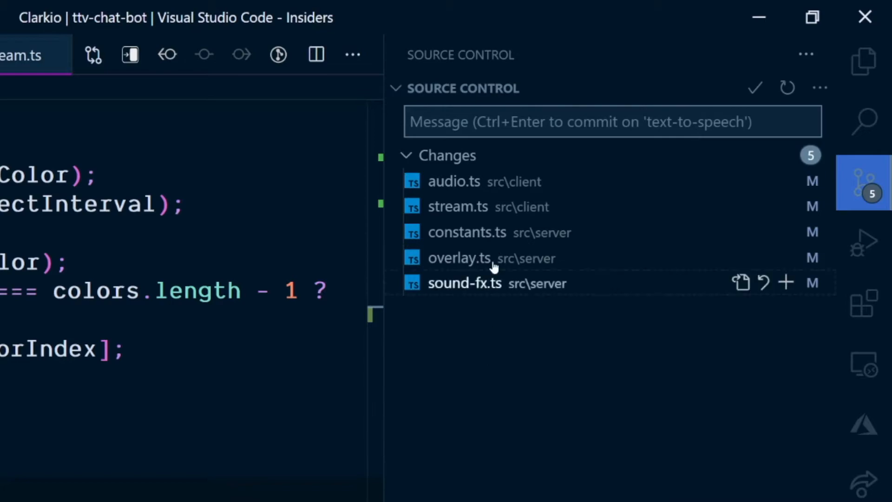
pyautogui.moveTo(549, 214)
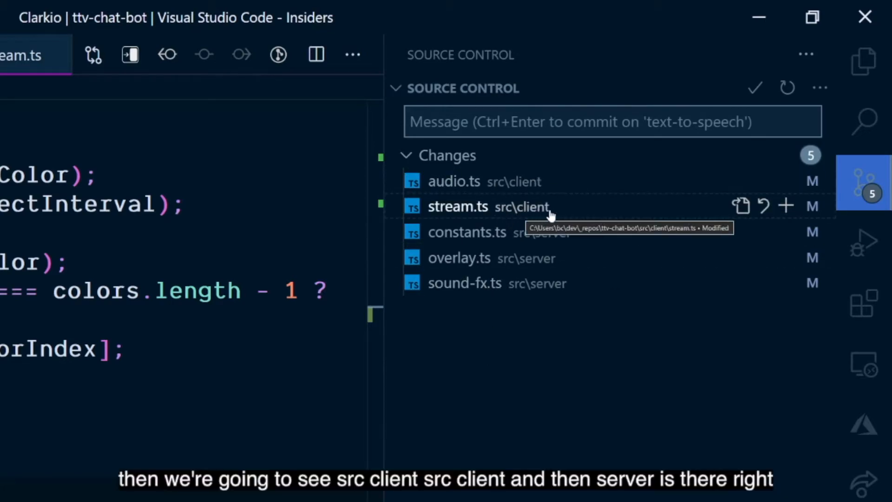
pyautogui.moveTo(556, 354)
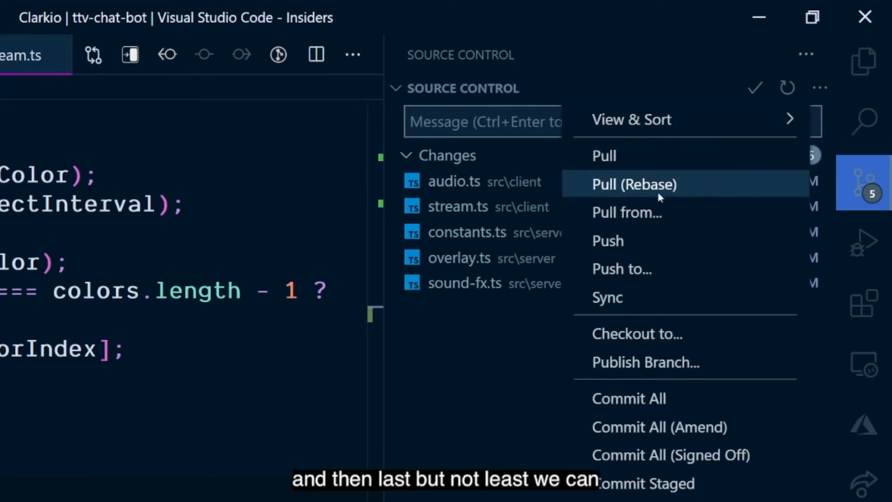
pyautogui.click(630, 120)
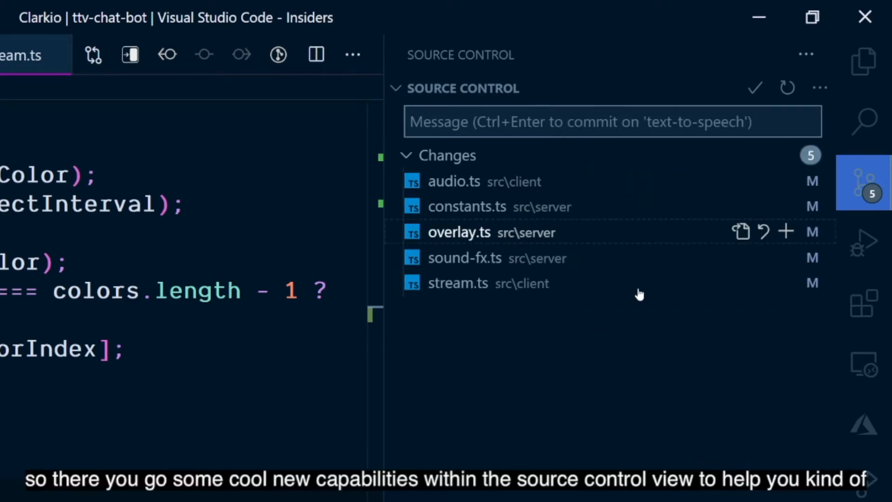
pyautogui.moveTo(581, 433)
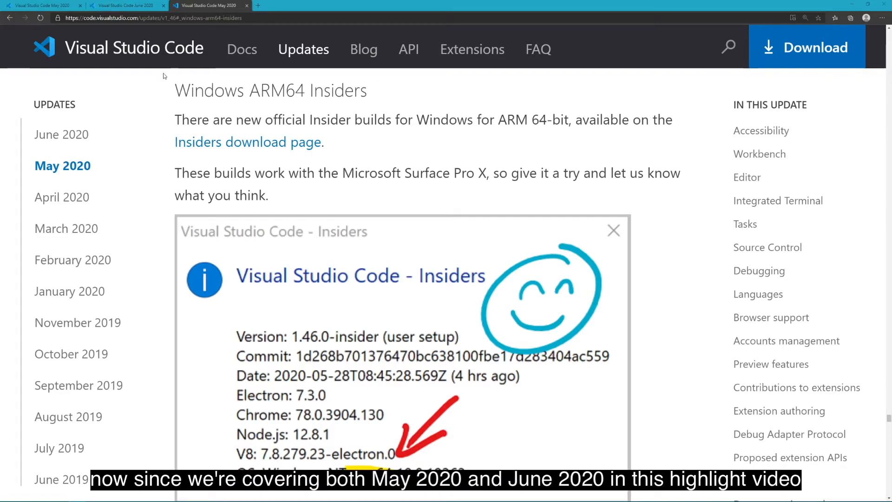
pyautogui.moveTo(125, 5)
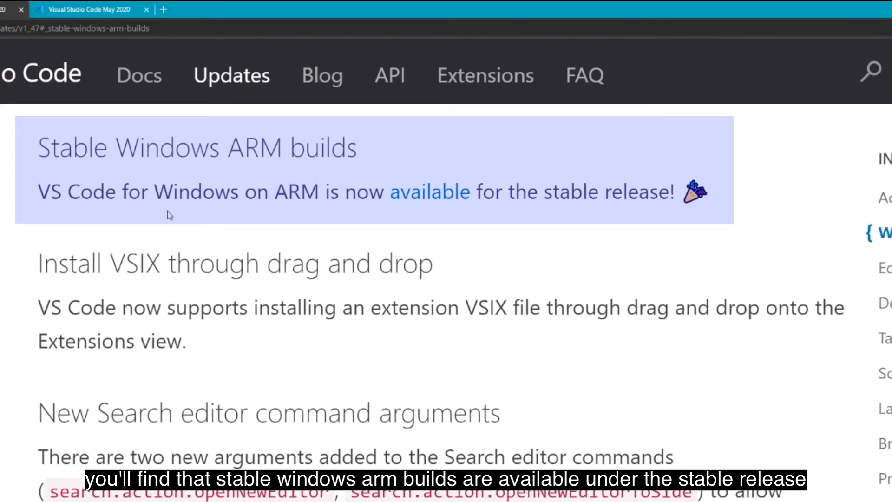
pyautogui.moveTo(597, 192)
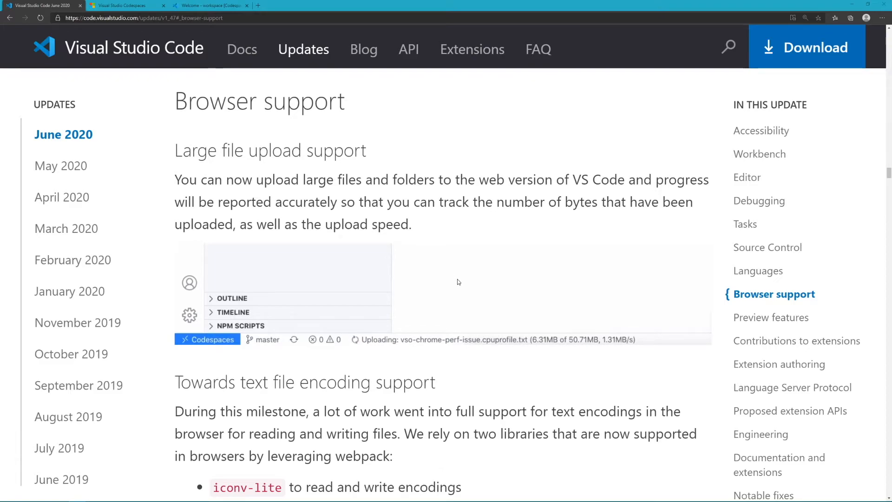
pyautogui.moveTo(459, 237)
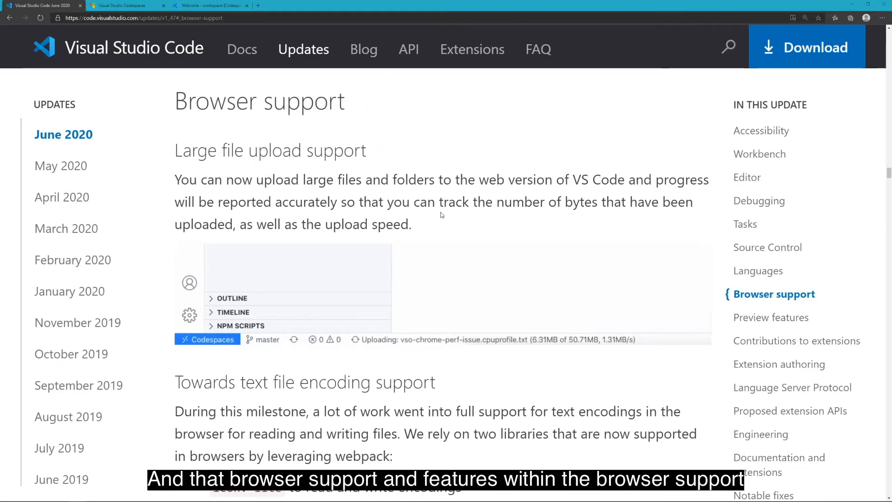
pyautogui.moveTo(478, 268)
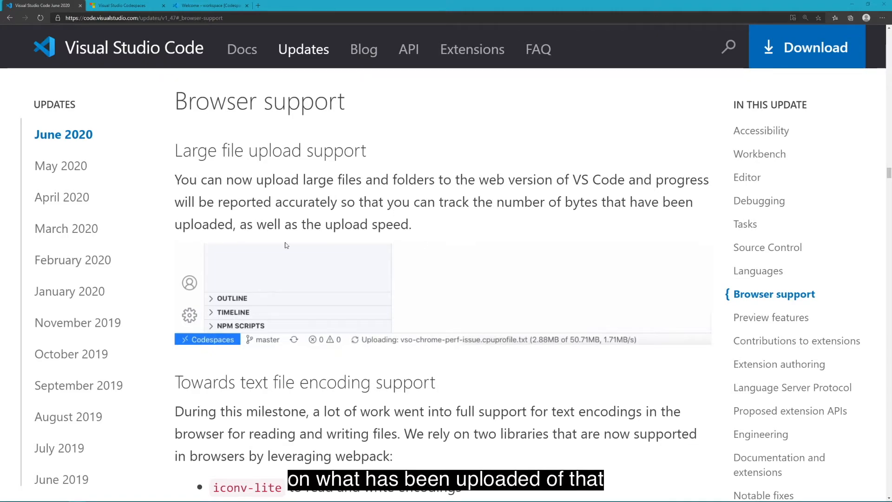
pyautogui.moveTo(227, 130)
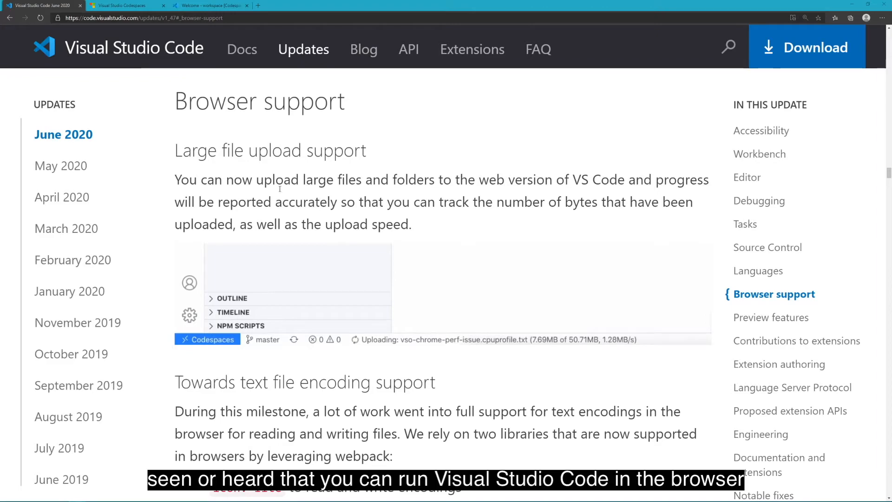
pyautogui.moveTo(427, 252)
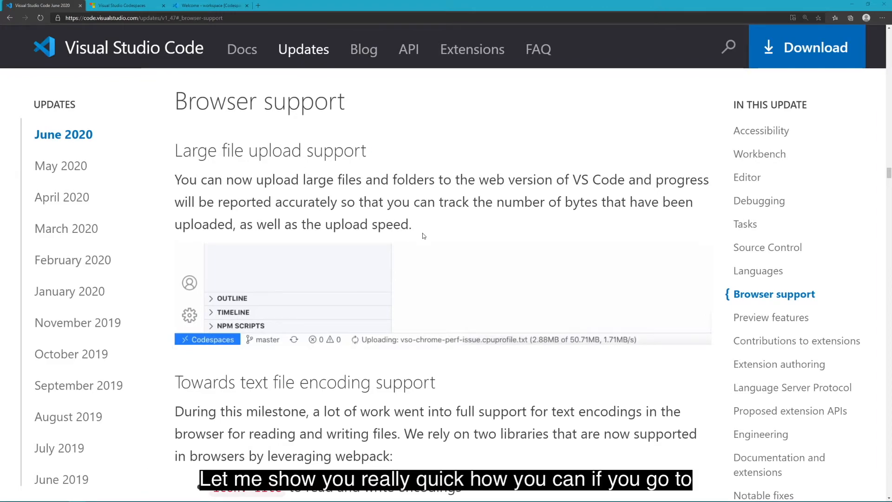
# Step: Switch to the Codespaces overview page listing the available 'test' codespace
pyautogui.click(125, 5)
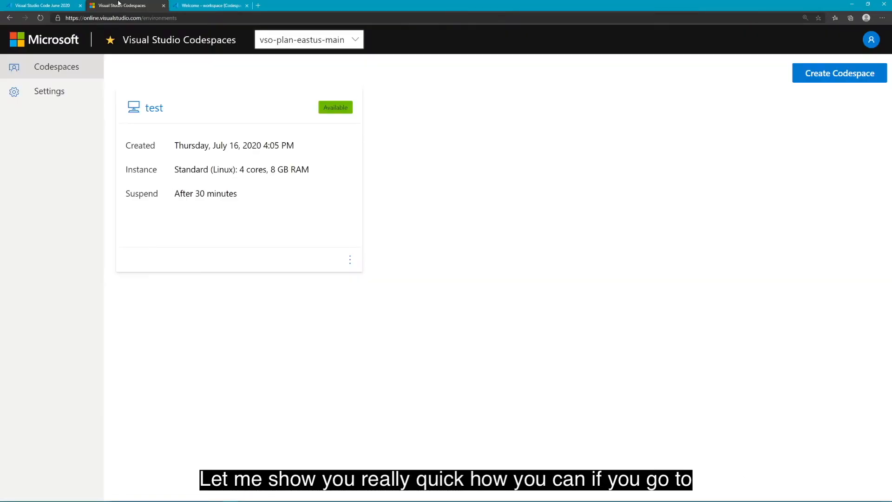
pyautogui.moveTo(521, 265)
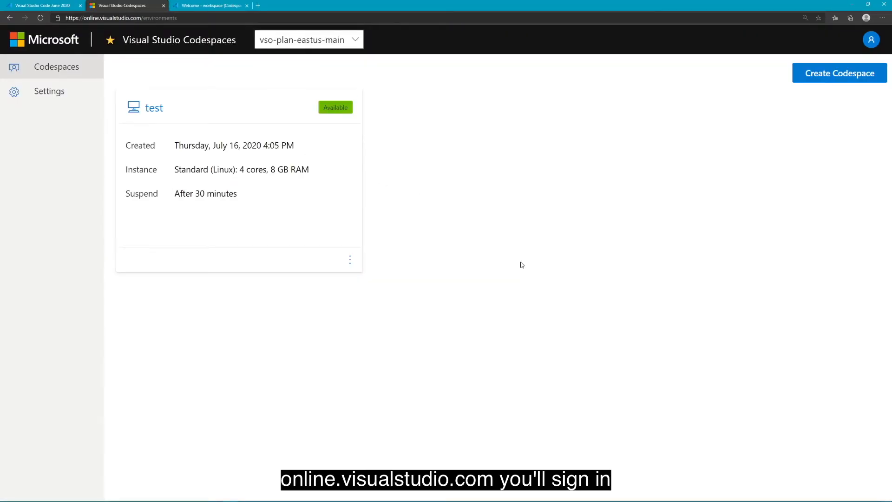
pyautogui.moveTo(774, 141)
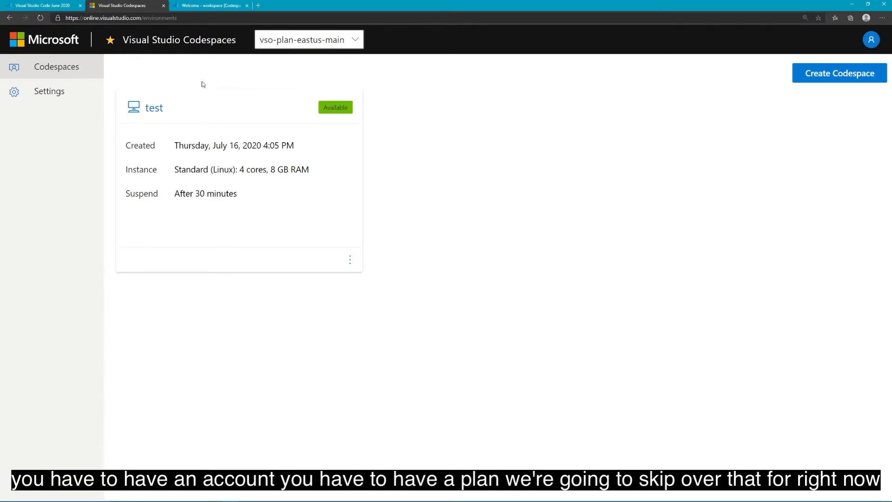
pyautogui.moveTo(468, 206)
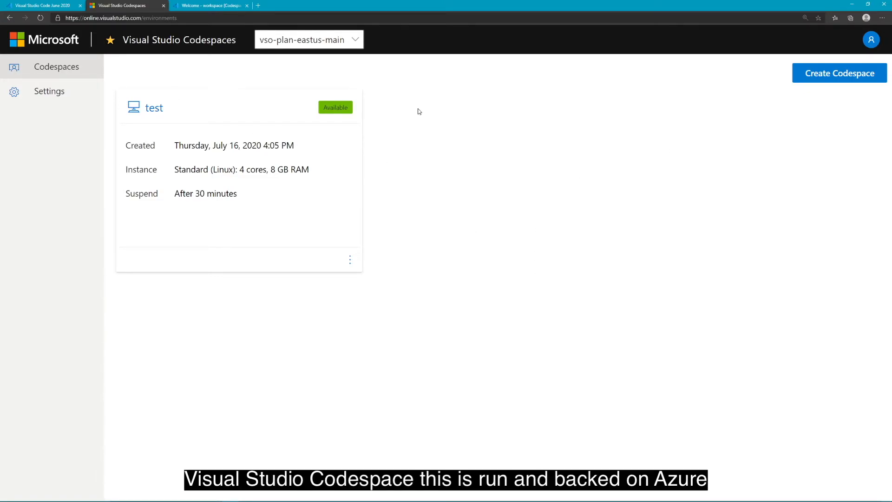
pyautogui.moveTo(523, 239)
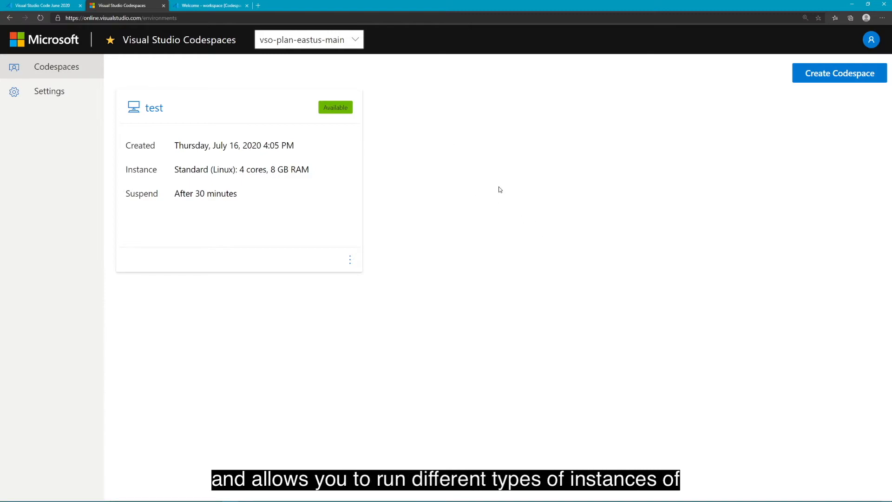
pyautogui.moveTo(242, 171)
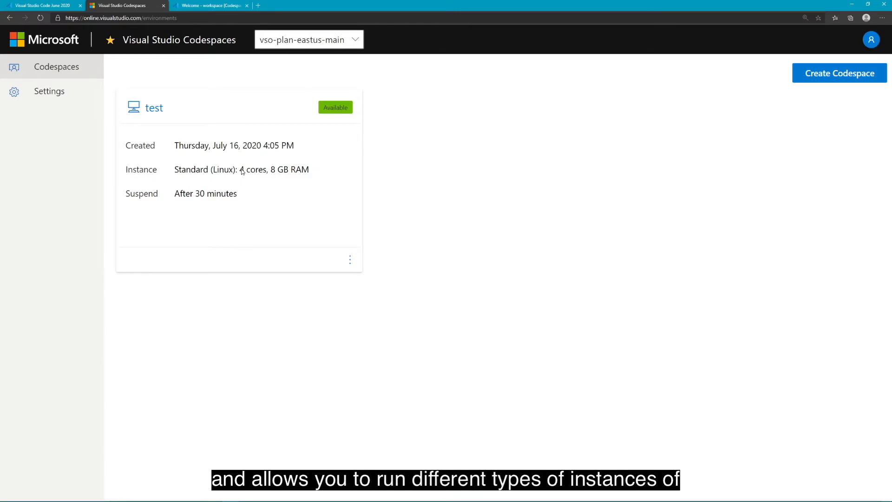
pyautogui.moveTo(452, 183)
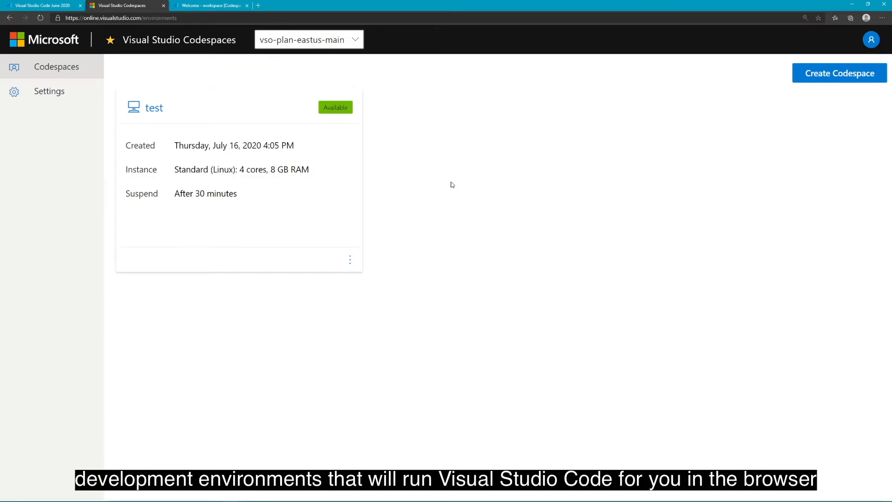
pyautogui.moveTo(479, 215)
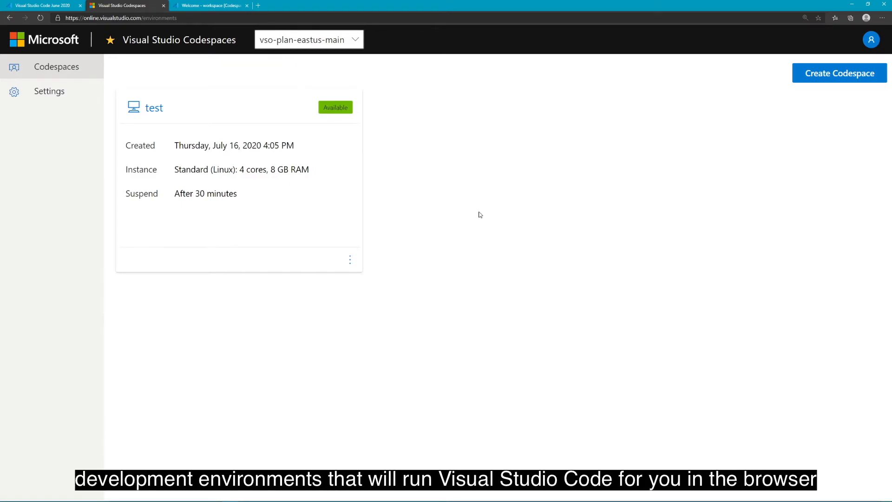
pyautogui.moveTo(445, 192)
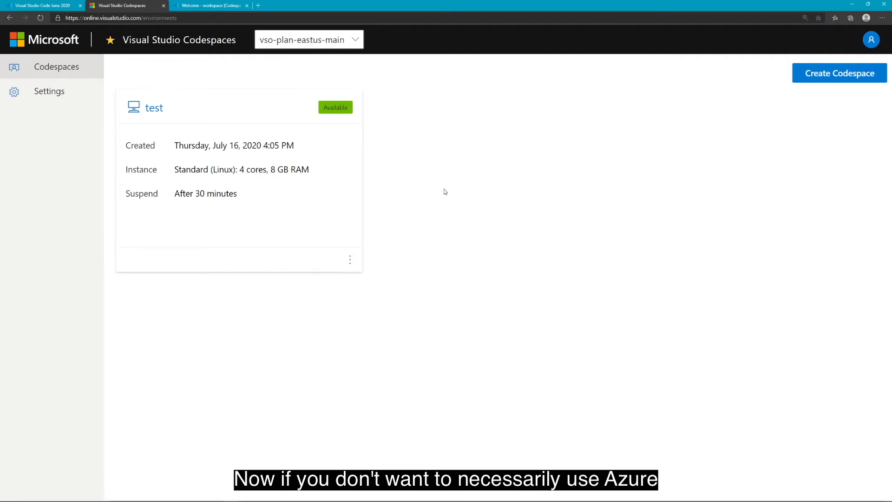
pyautogui.moveTo(465, 205)
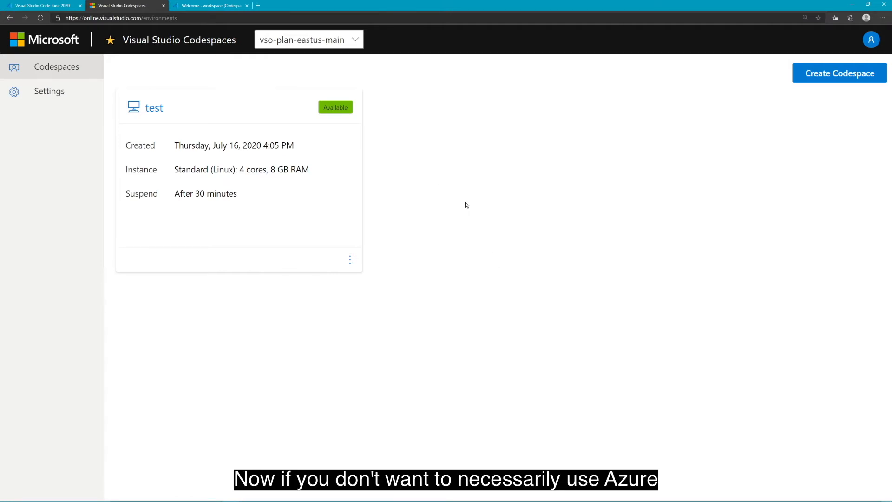
pyautogui.moveTo(476, 207)
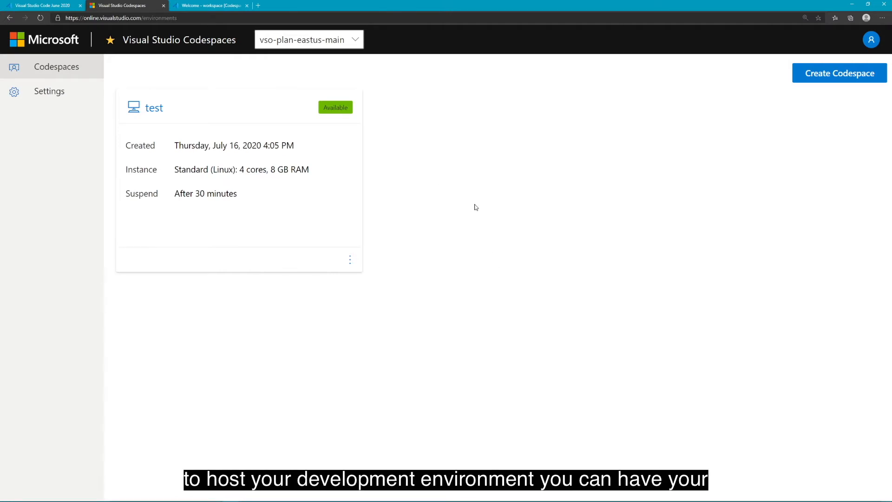
pyautogui.moveTo(460, 213)
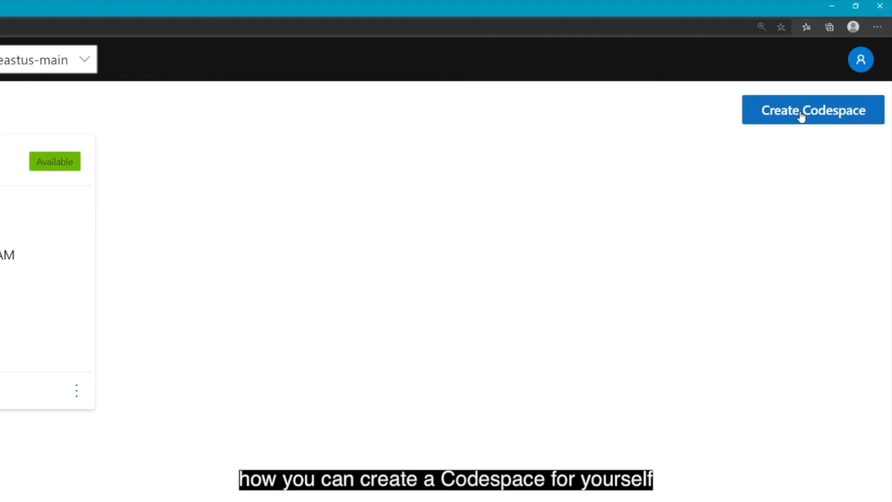
# Step: Start creating a new codespace, showing the empty Create Codespace form
pyautogui.click(812, 109)
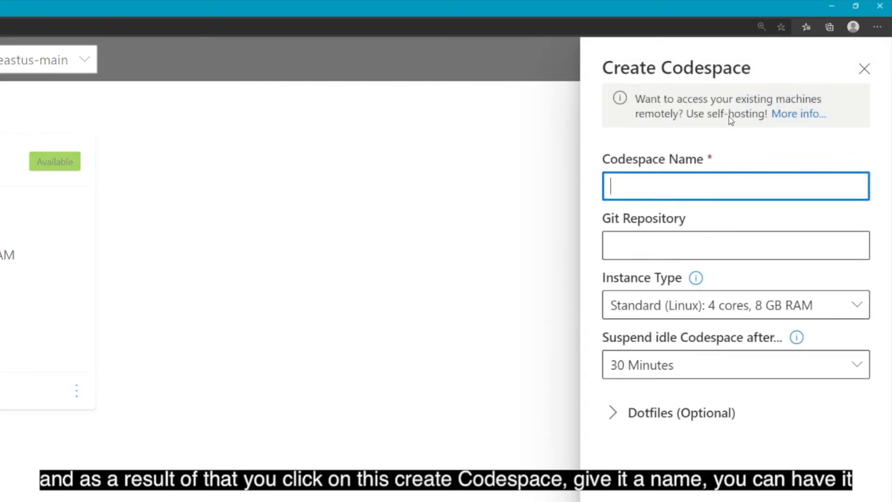
pyautogui.moveTo(624, 226)
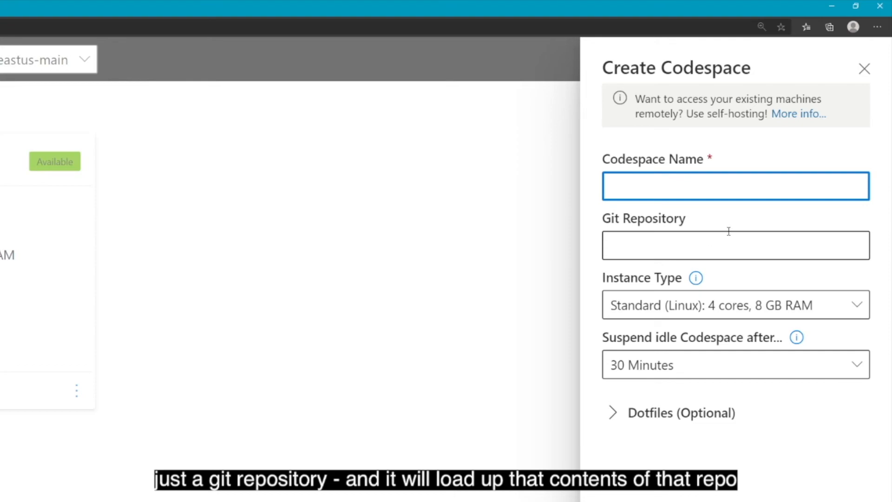
pyautogui.moveTo(735, 238)
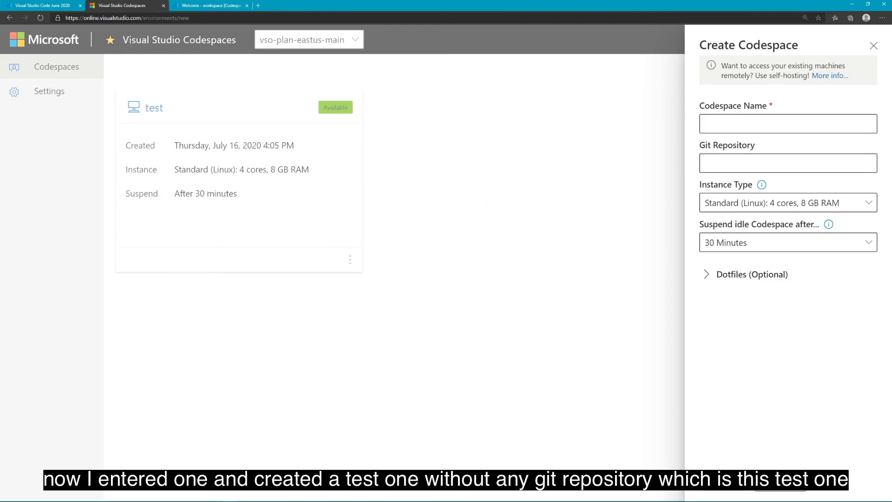
# Step: Switch to the running 'test' codespace's browser VS Code editor with Welcome and README.md
pyautogui.click(211, 6)
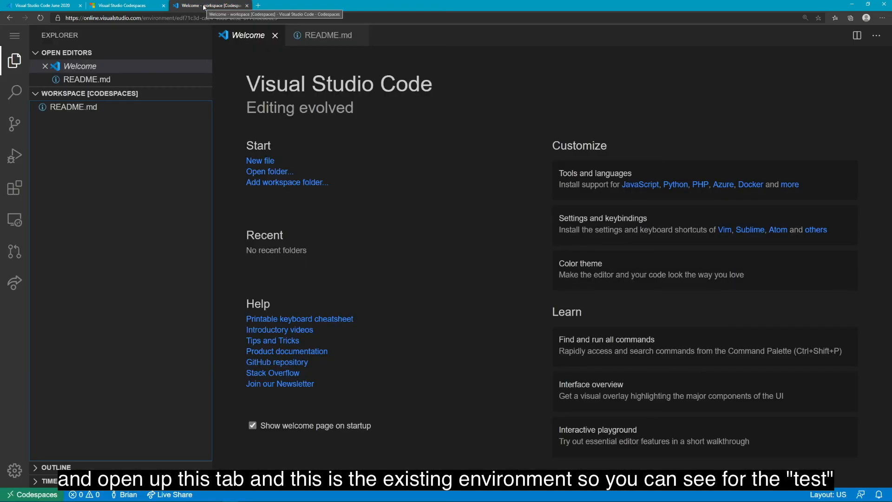
pyautogui.moveTo(328, 147)
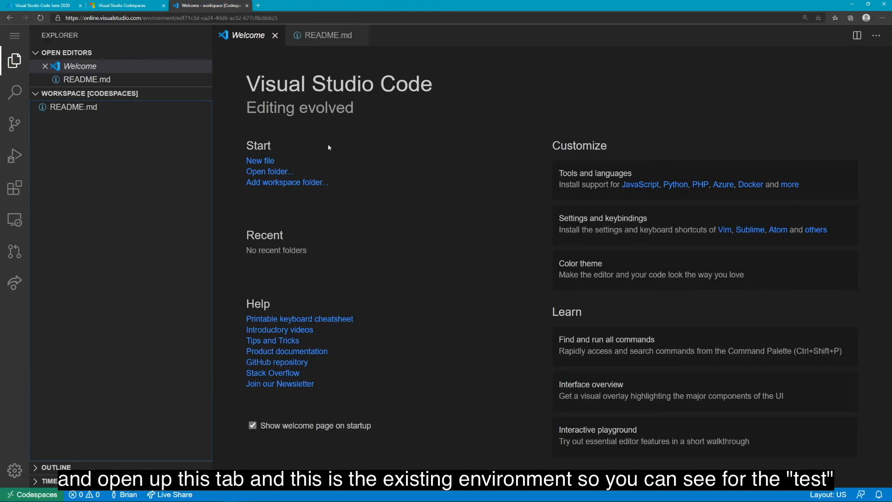
pyautogui.moveTo(288, 88)
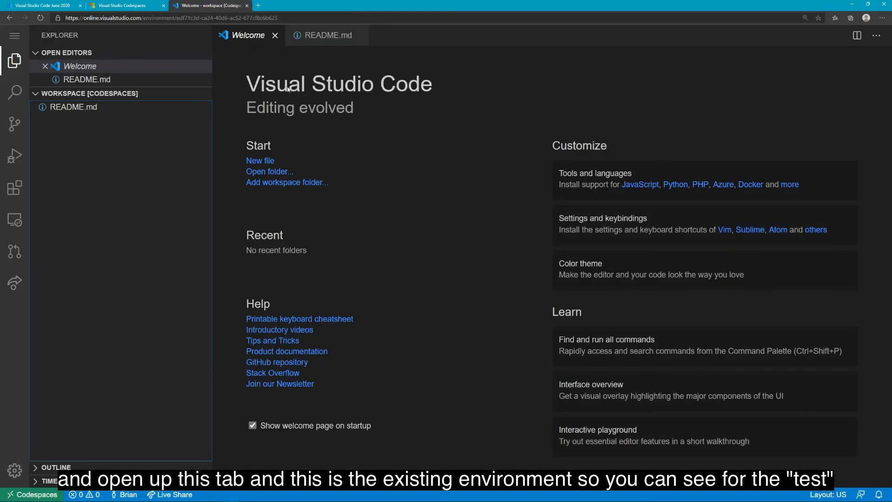
pyautogui.moveTo(407, 176)
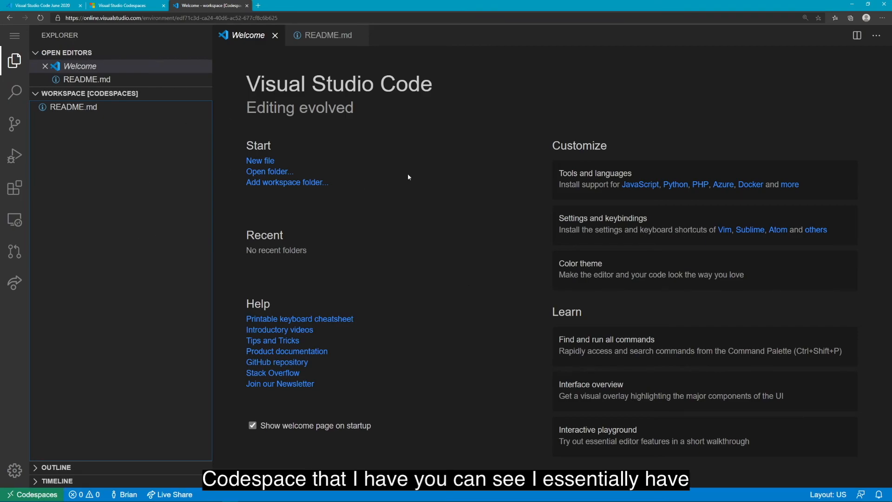
pyautogui.moveTo(397, 213)
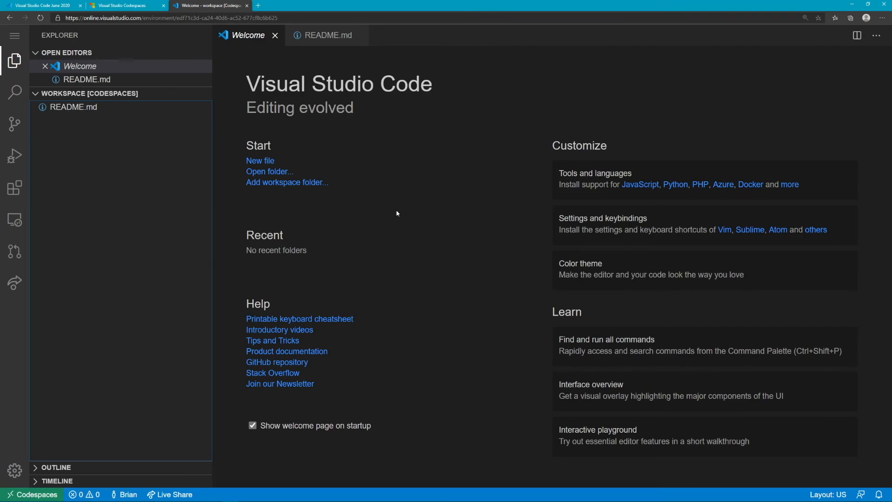
pyautogui.moveTo(323, 282)
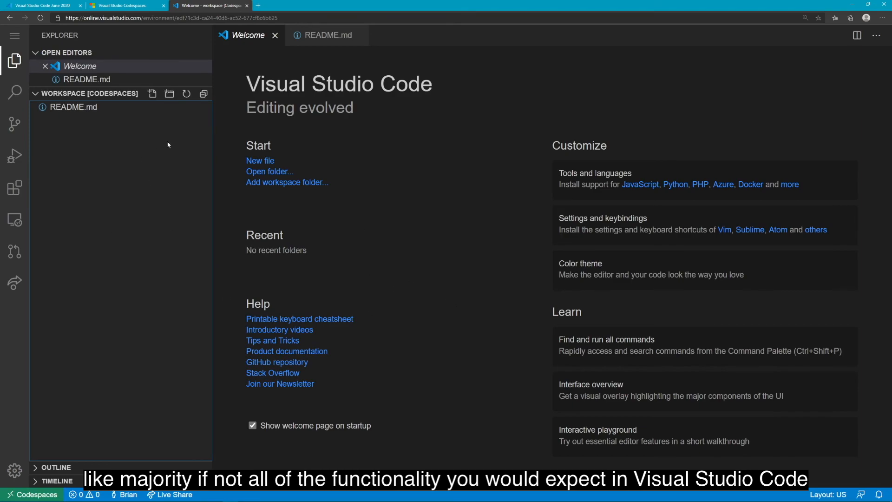
pyautogui.moveTo(157, 157)
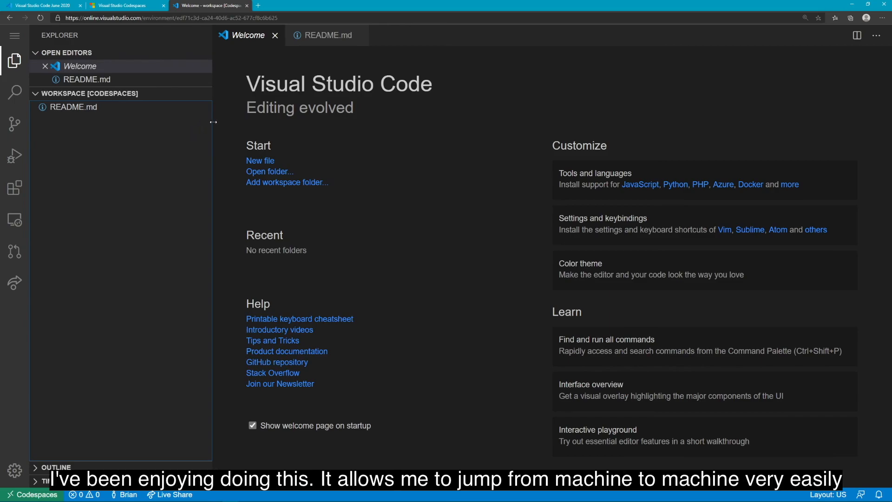
pyautogui.moveTo(175, 235)
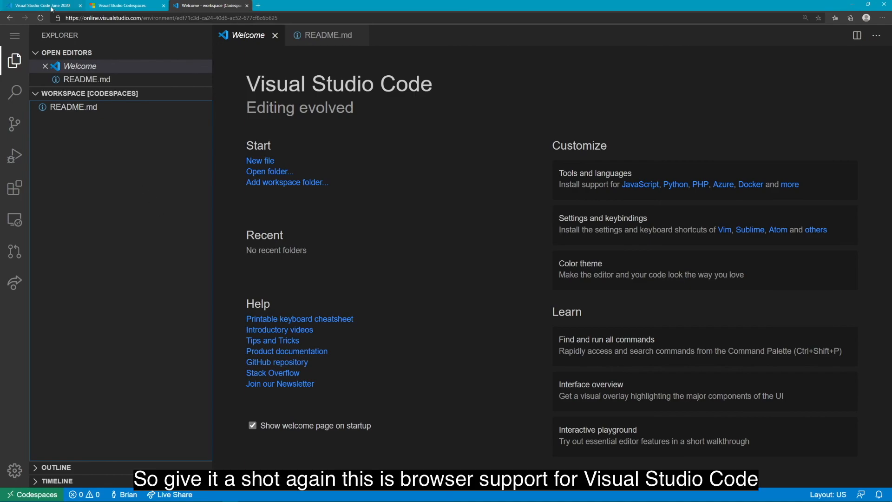
pyautogui.moveTo(147, 251)
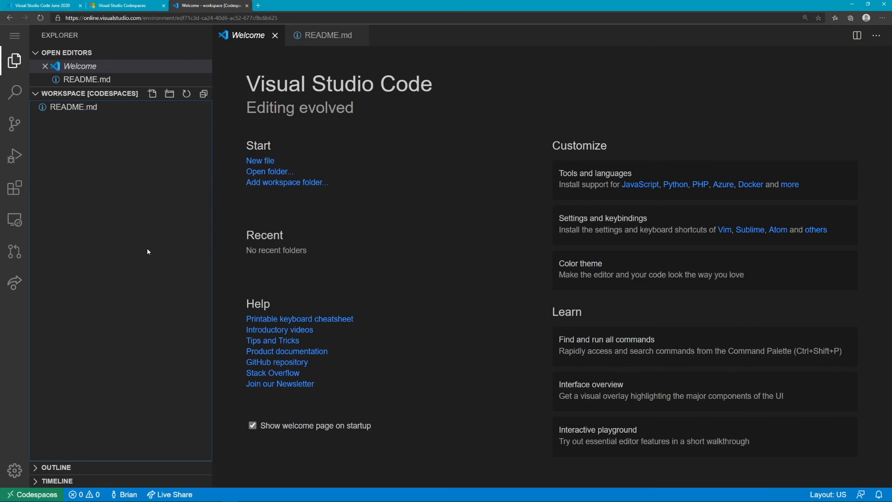